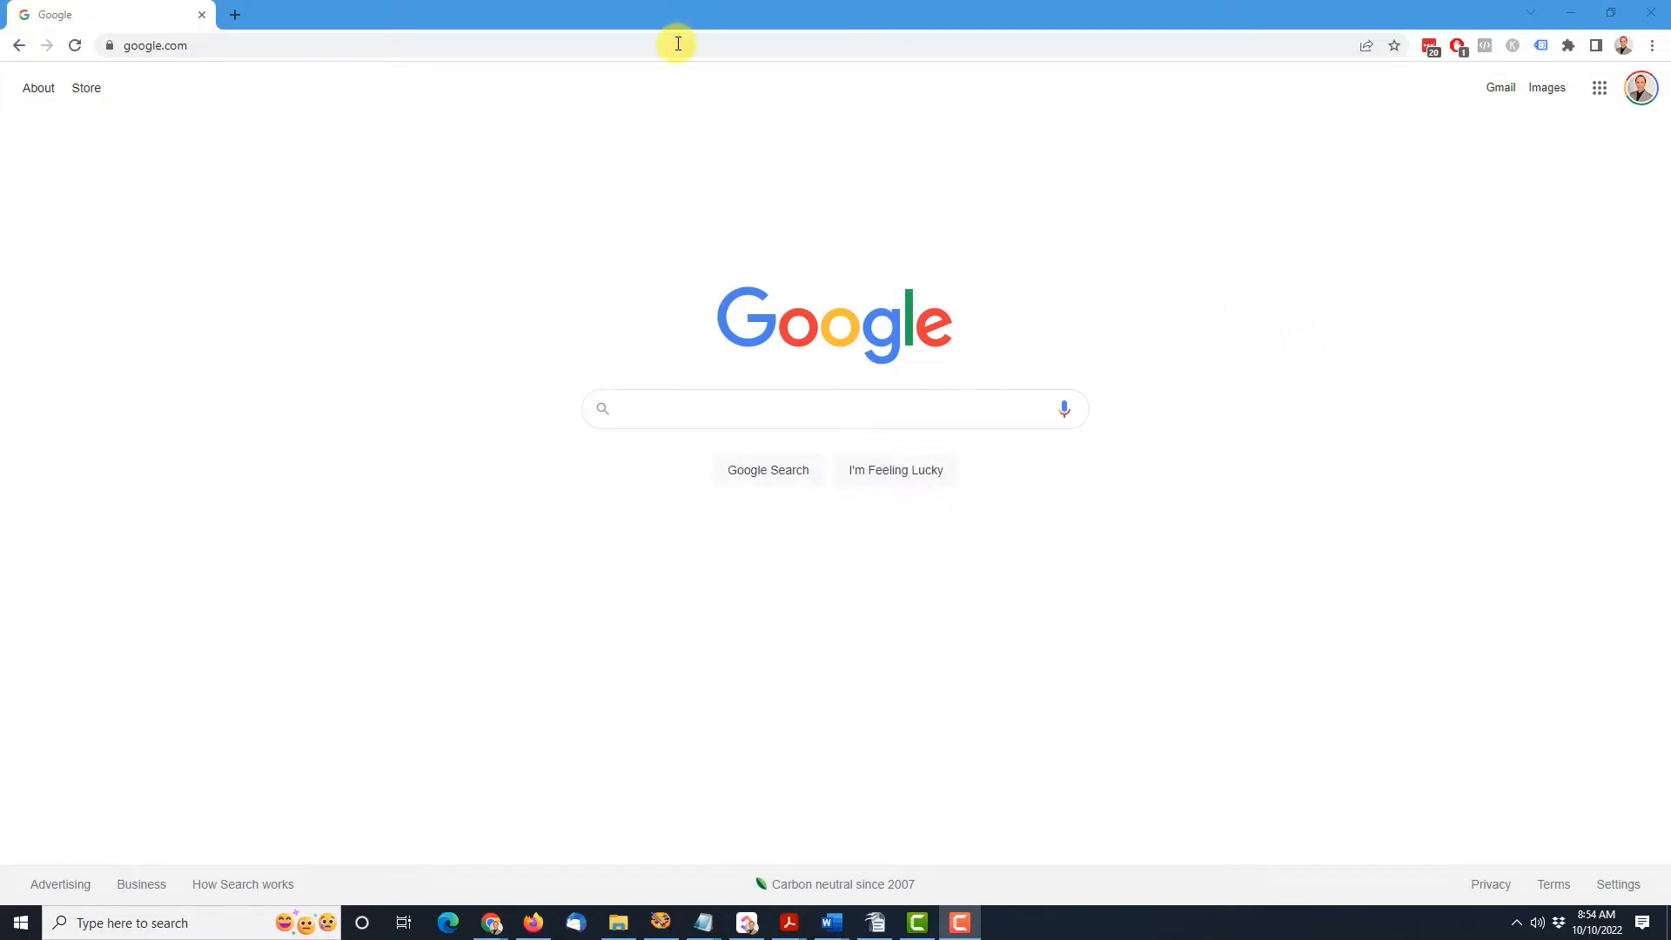
# Search Google for 'search console' and enter Search Console for upatdawn.biz via Start now.
pyautogui.click(675, 45)
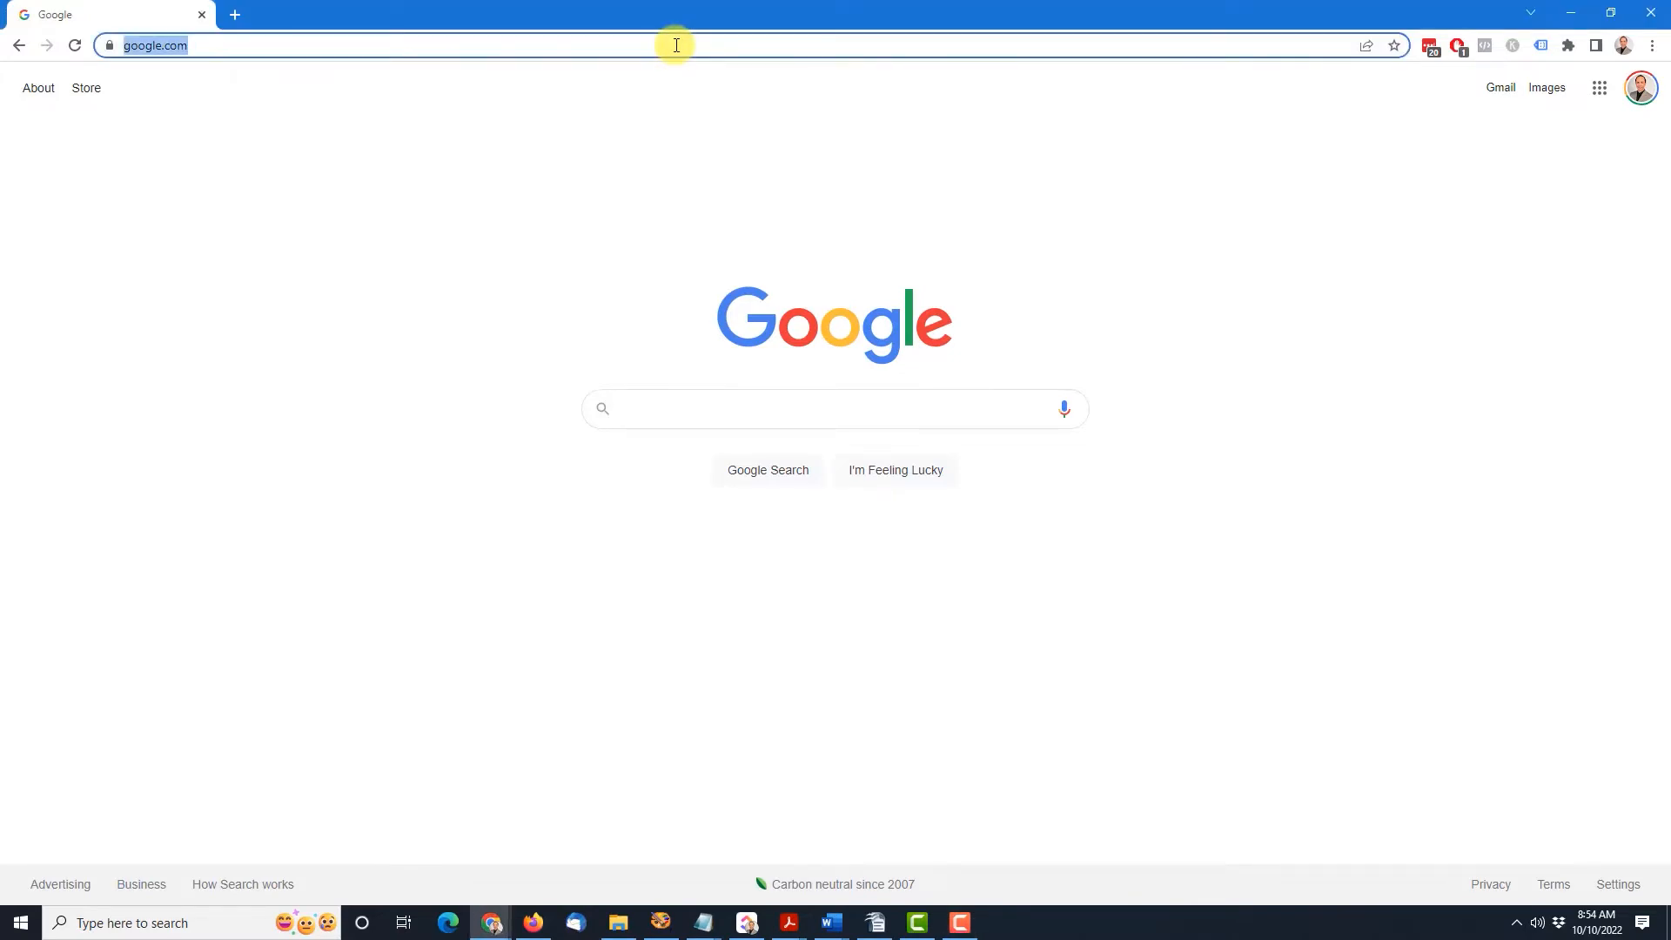
pyautogui.write('search console')
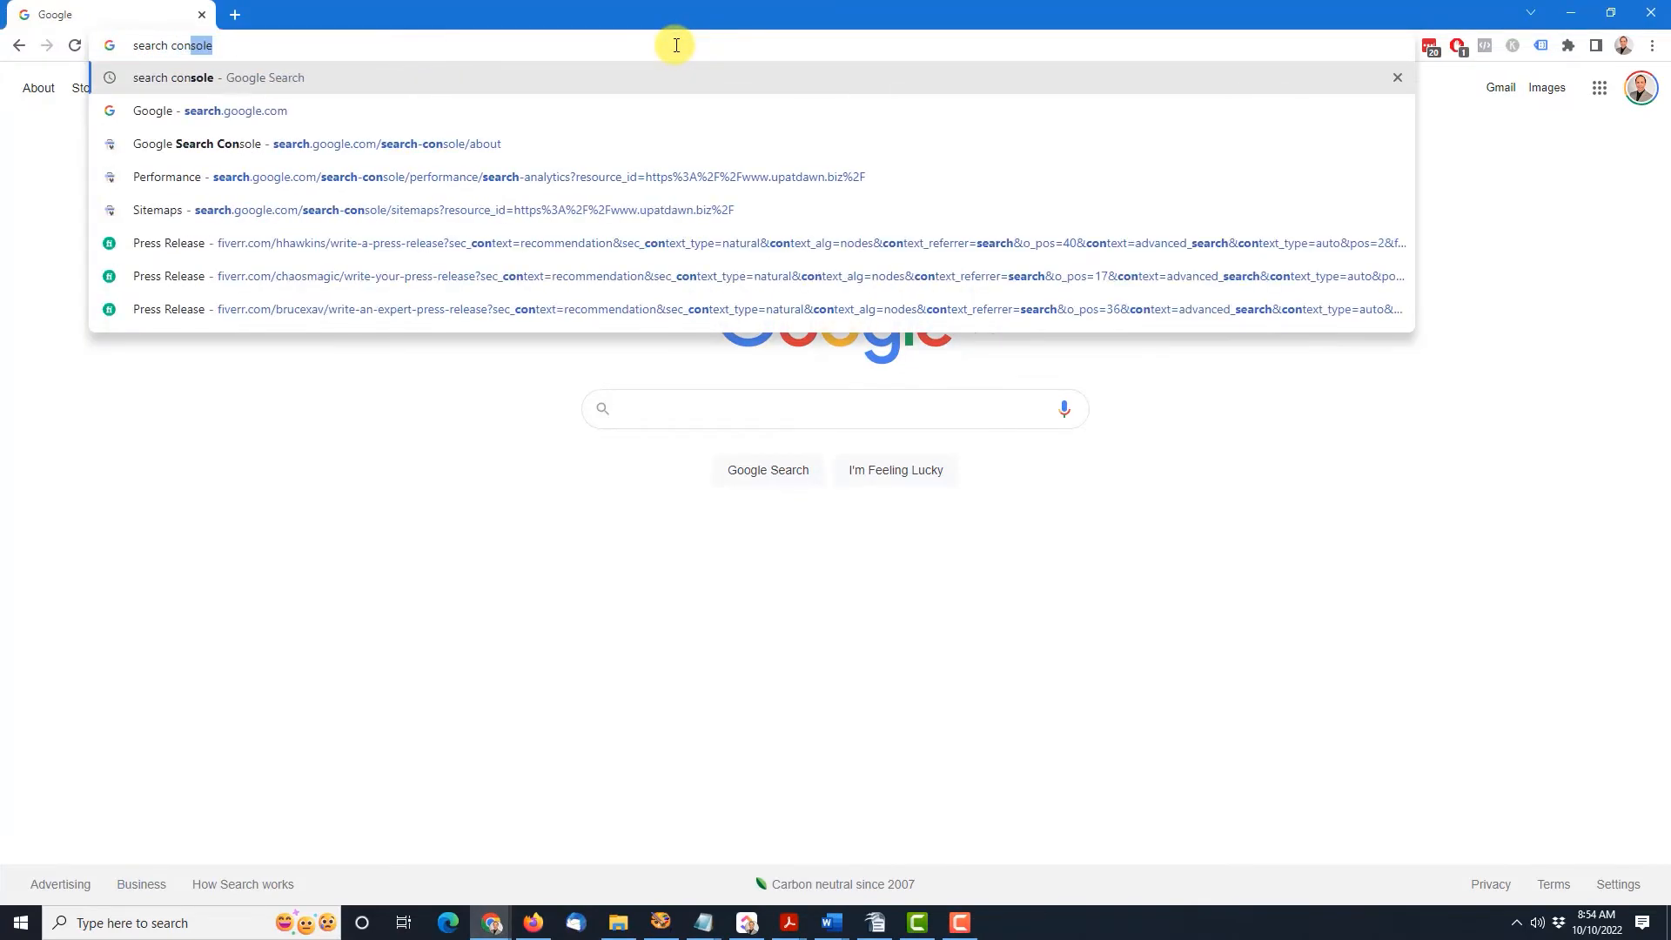
pyautogui.press('Enter')
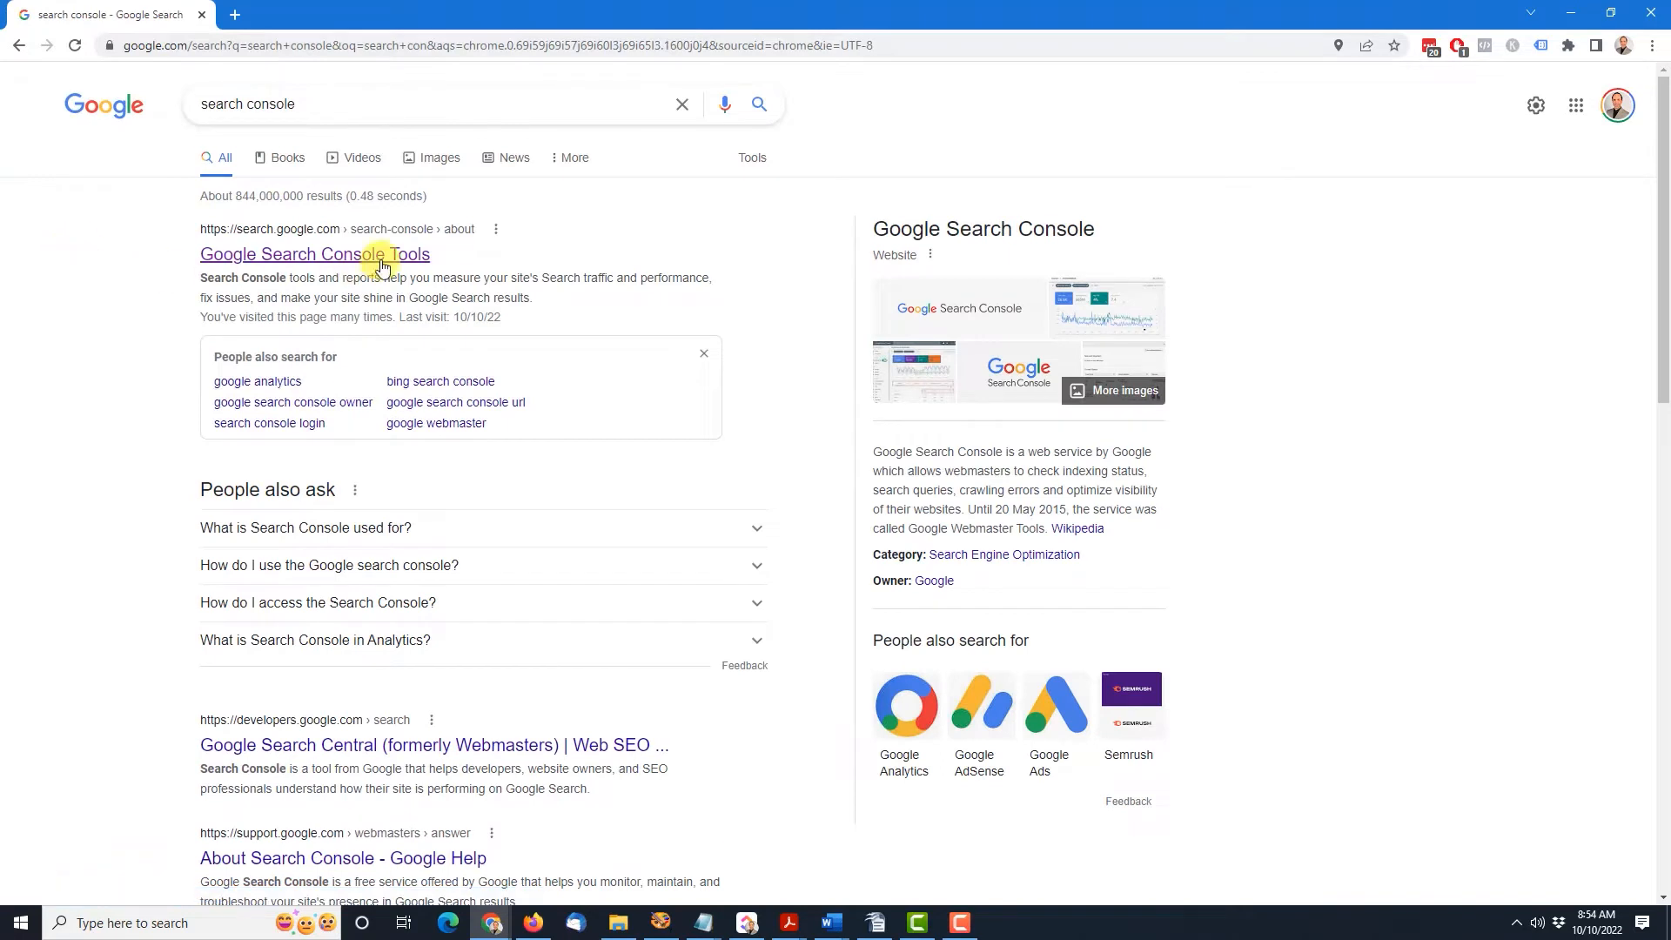
pyautogui.moveTo(333, 261)
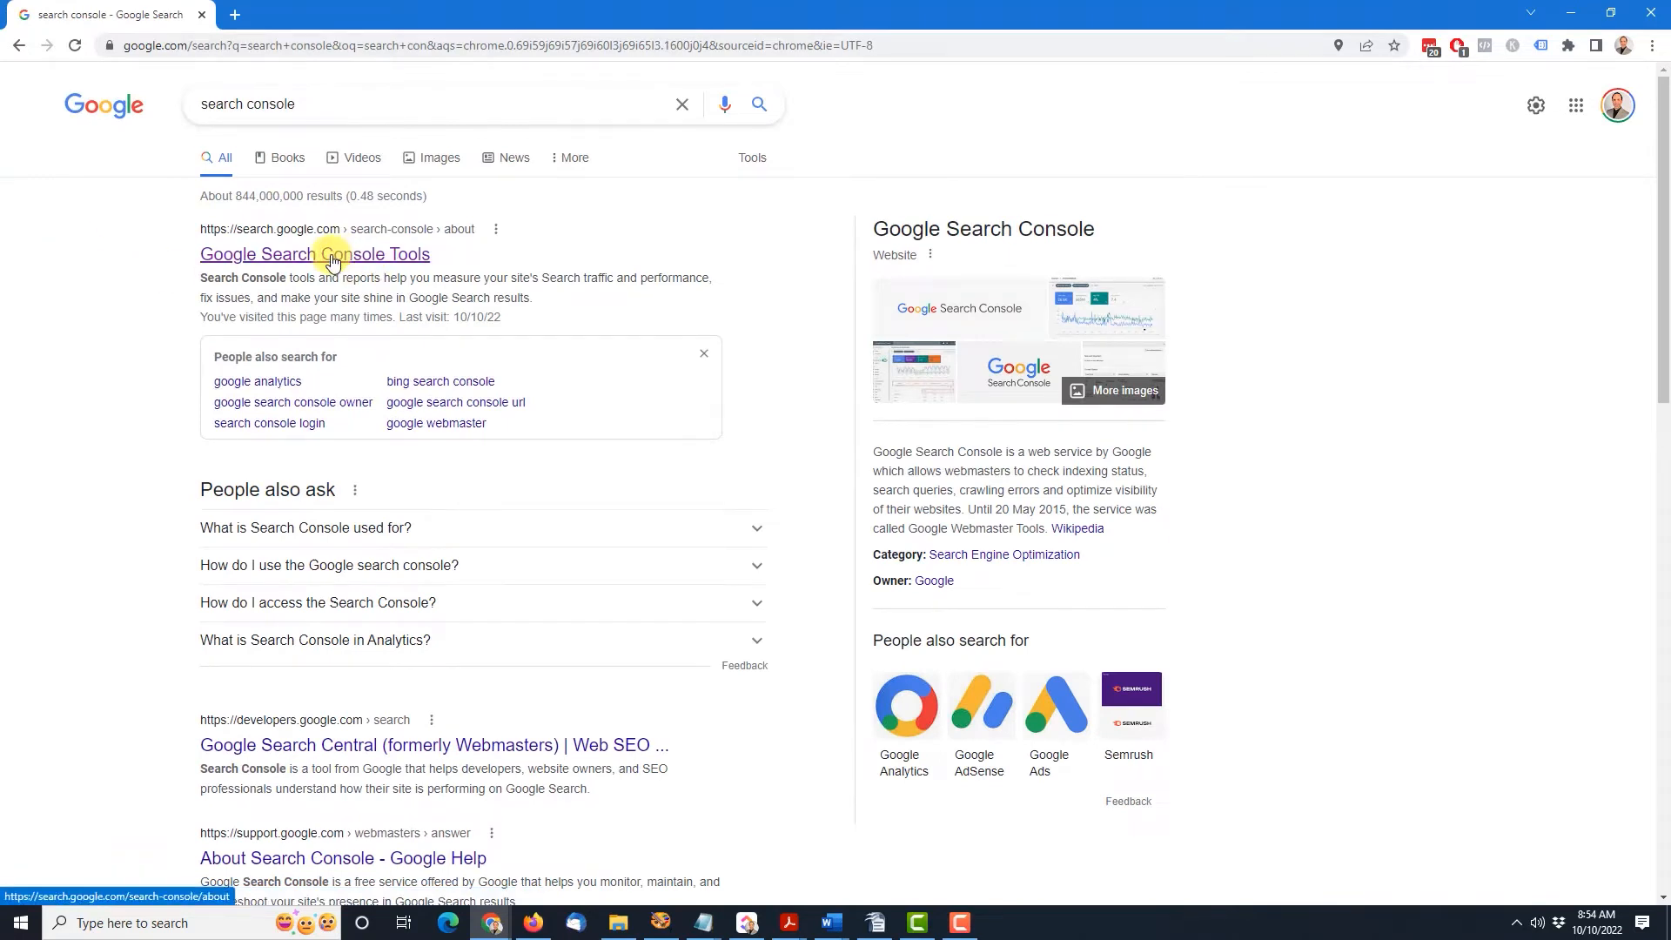
pyautogui.click(314, 253)
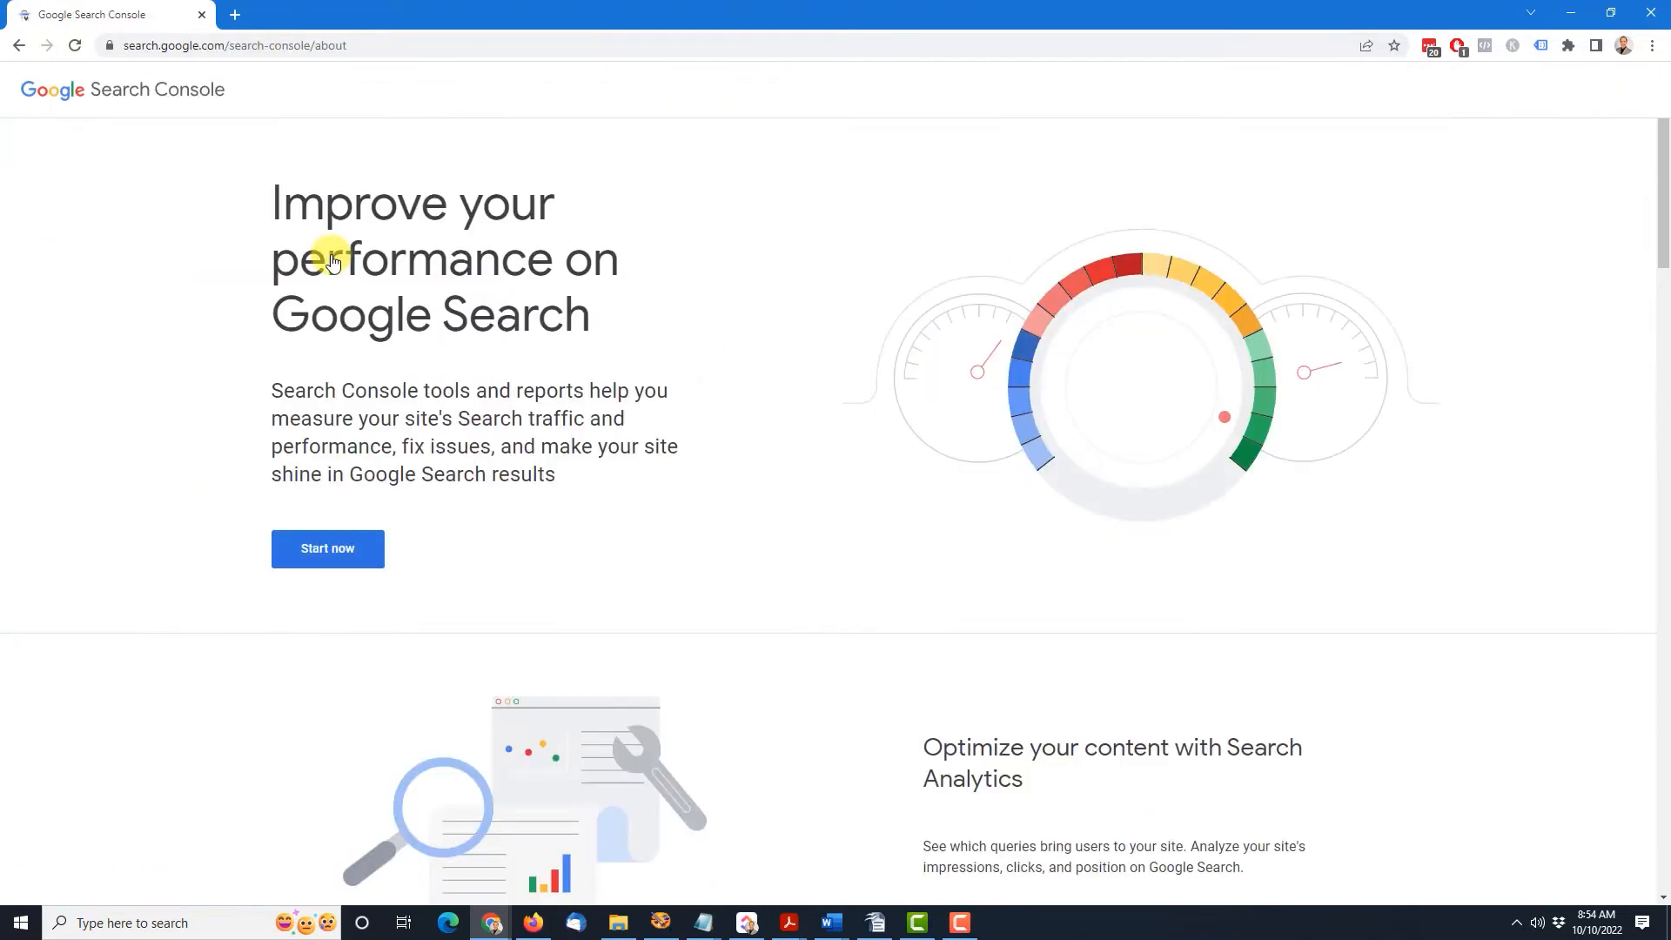
pyautogui.moveTo(310, 328)
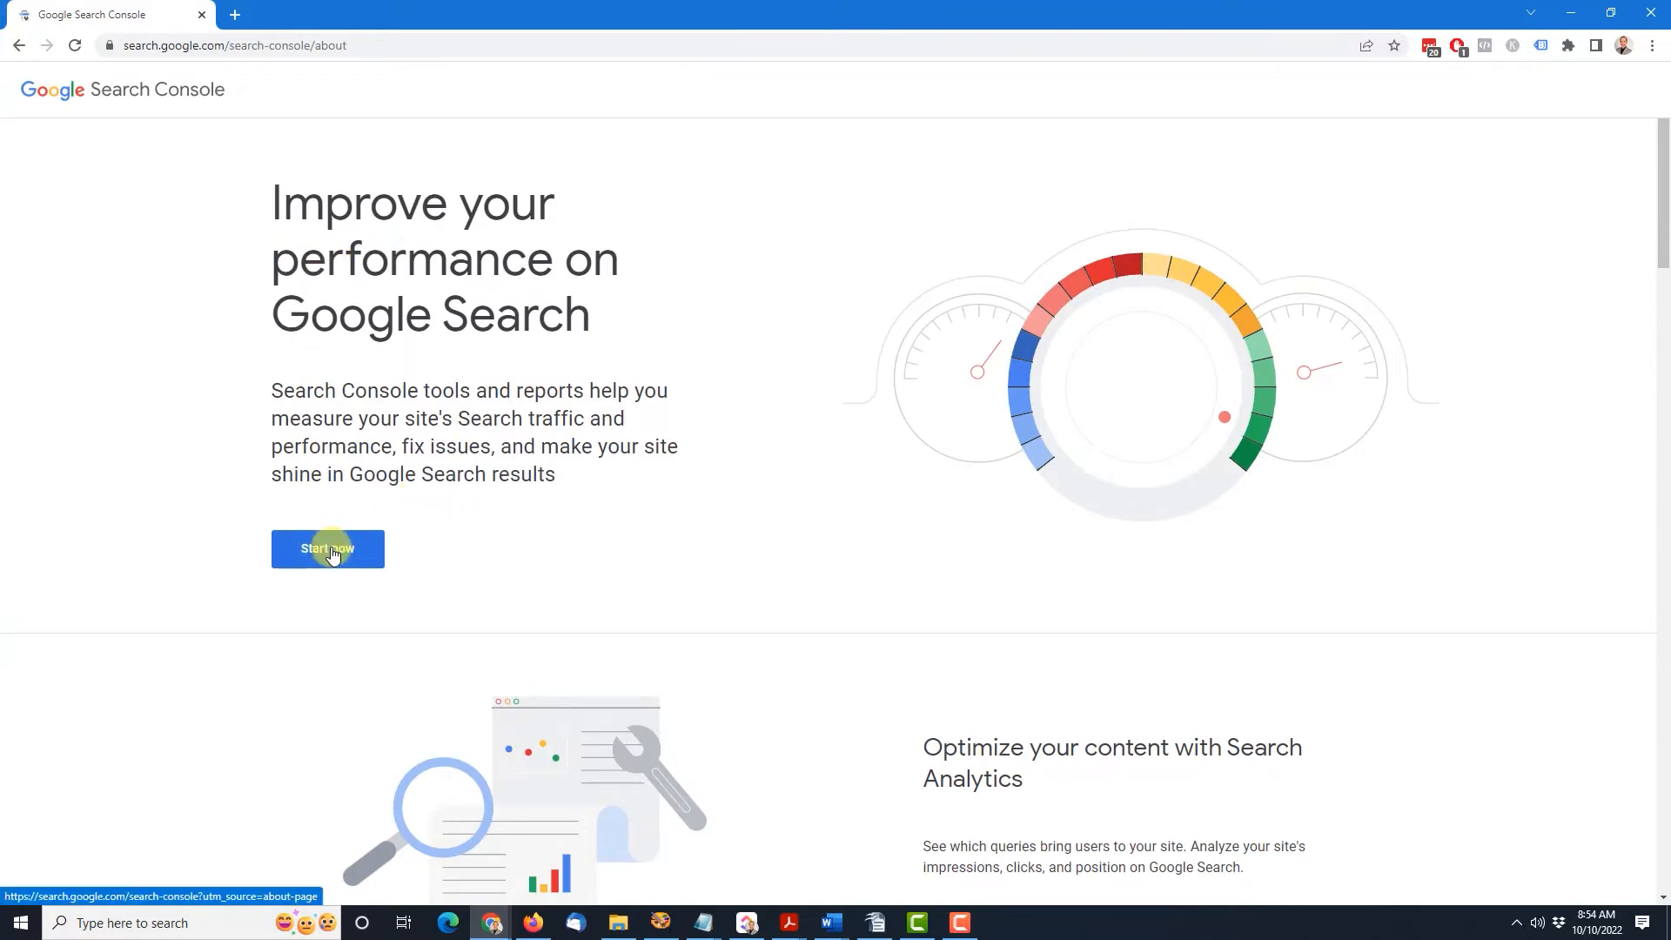
pyautogui.click(327, 547)
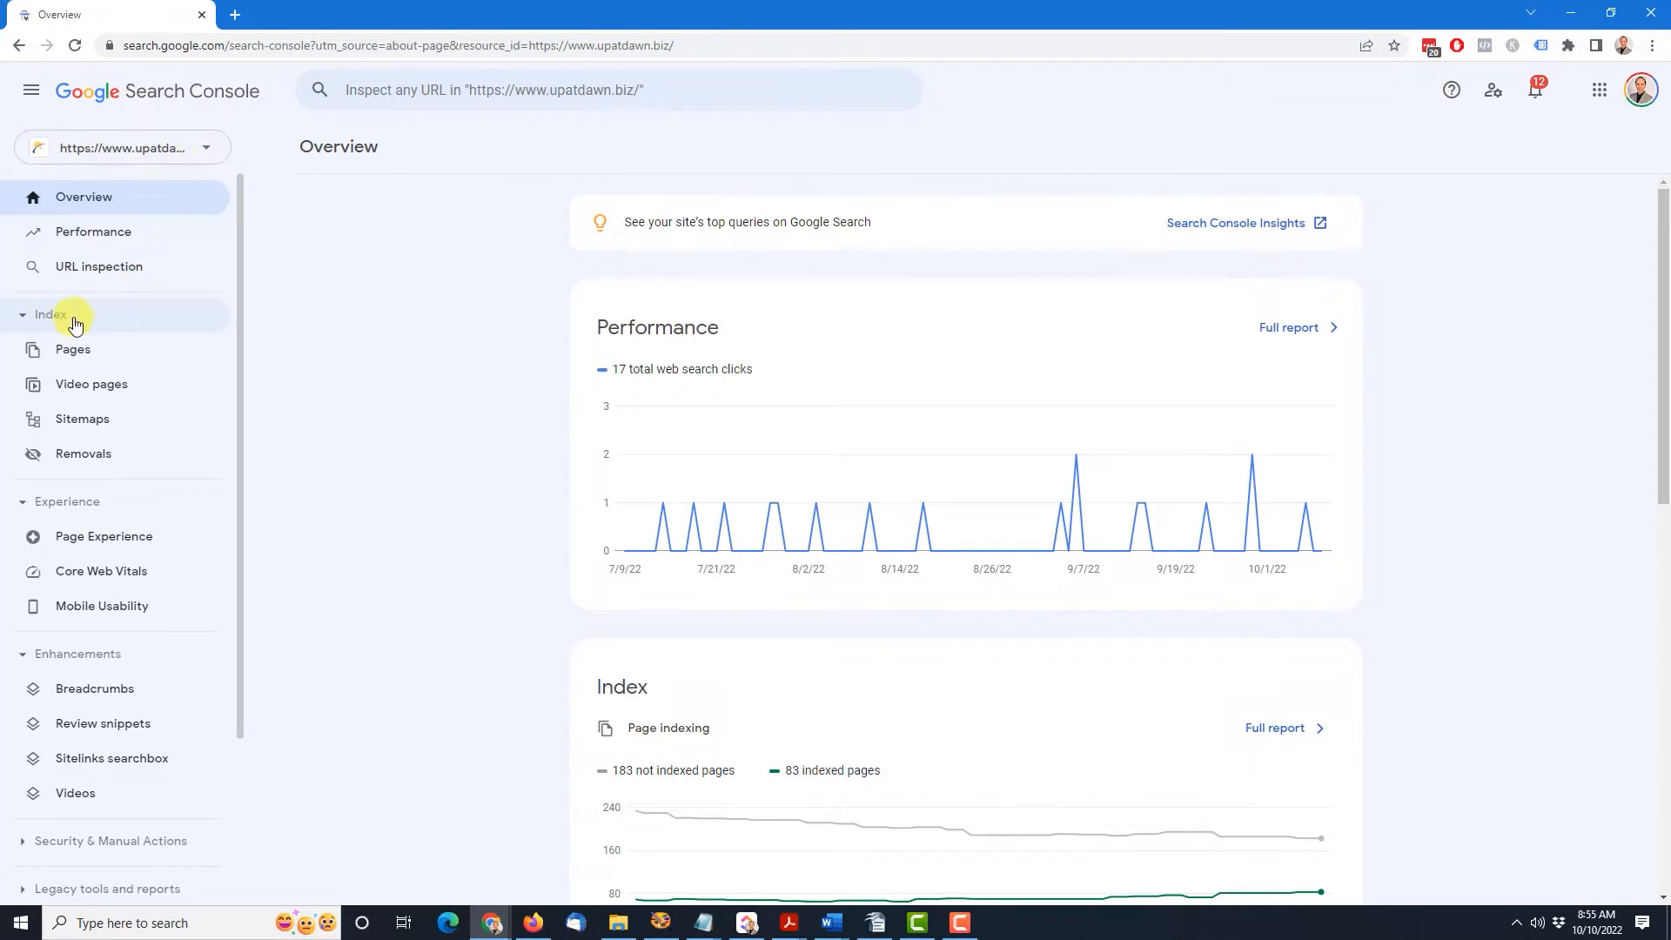
# Open the Sitemaps report under Index, showing the submitted /sitemap.xml.
pyautogui.click(81, 418)
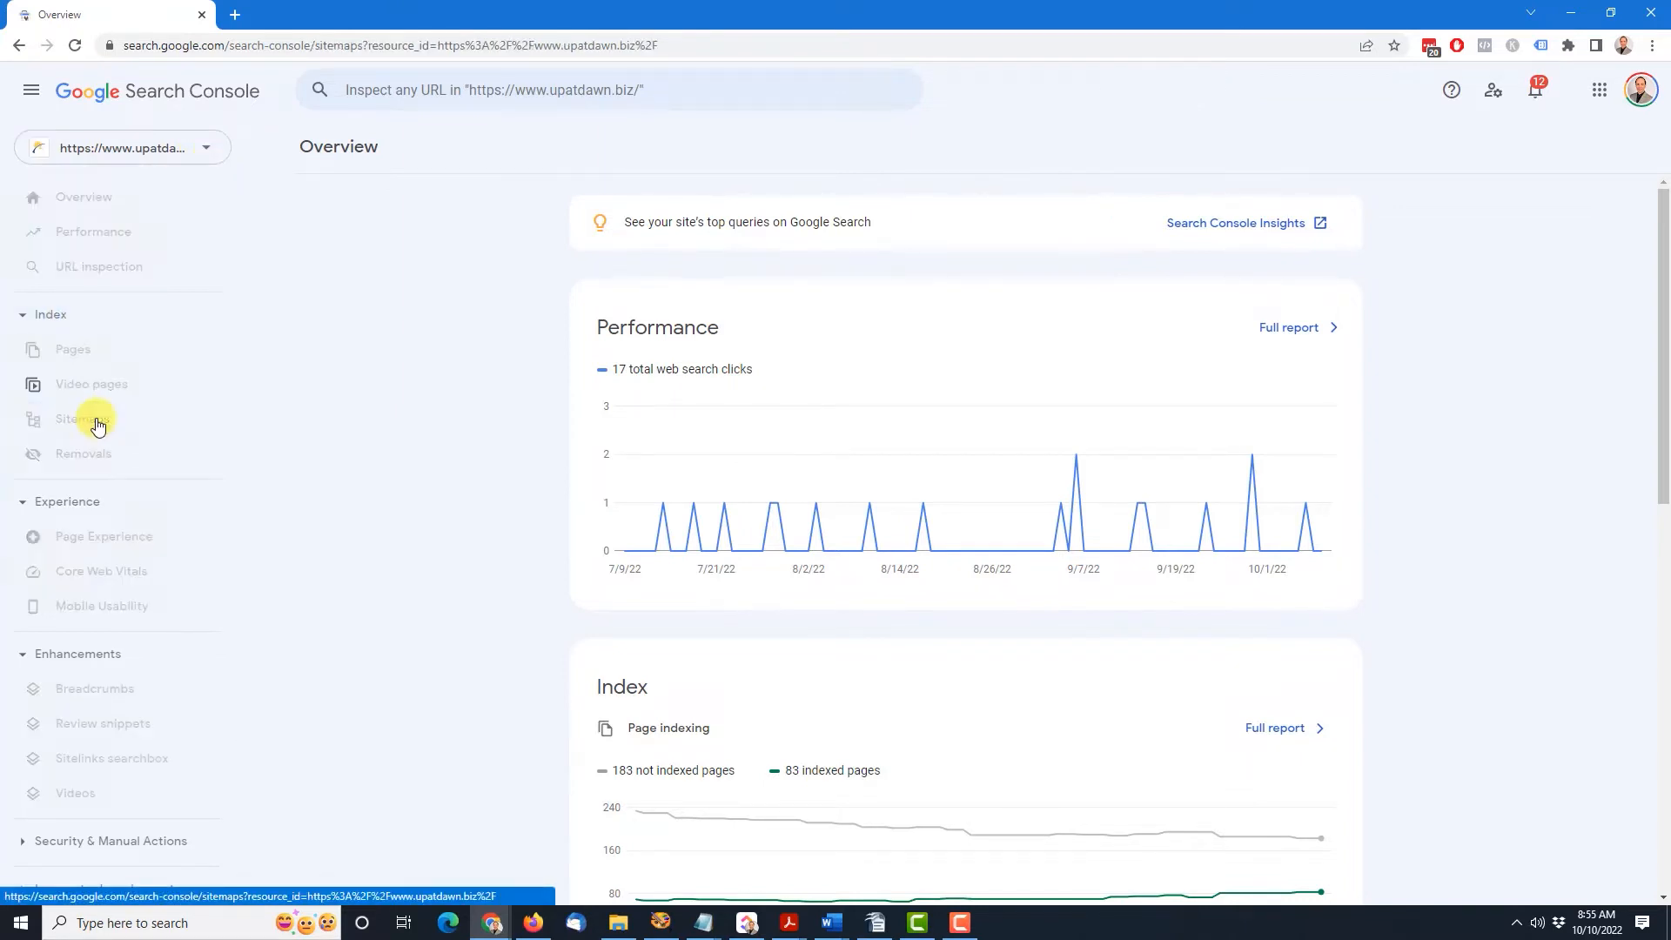
pyautogui.click(82, 417)
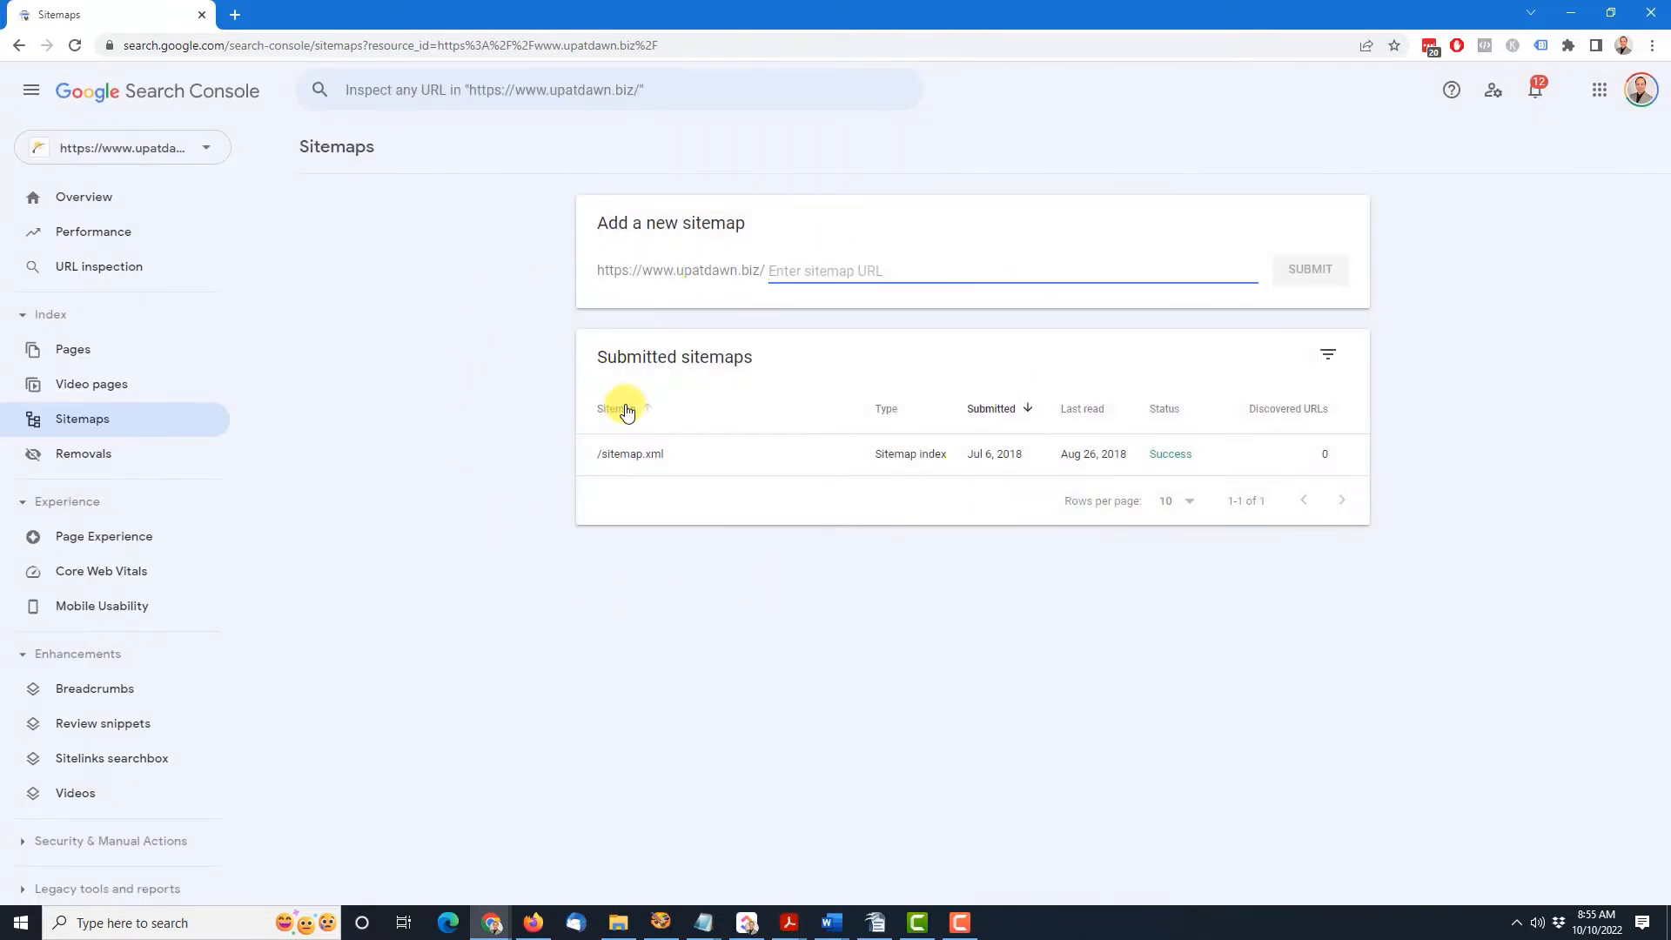
pyautogui.moveTo(602, 522)
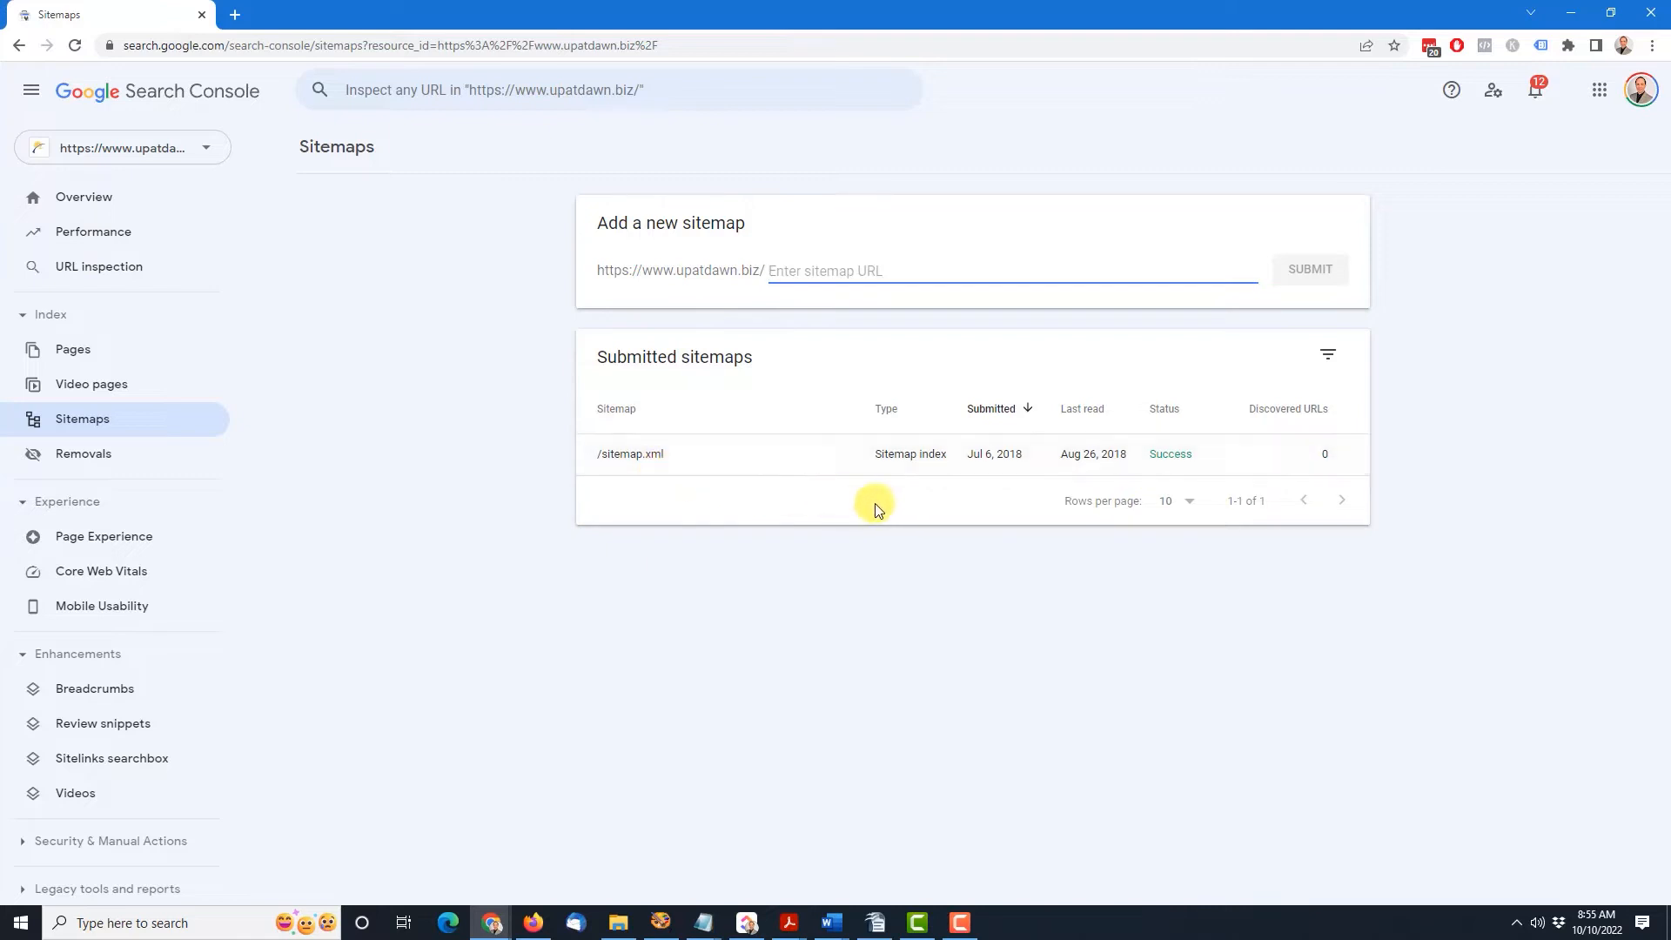
pyautogui.moveTo(1021, 481)
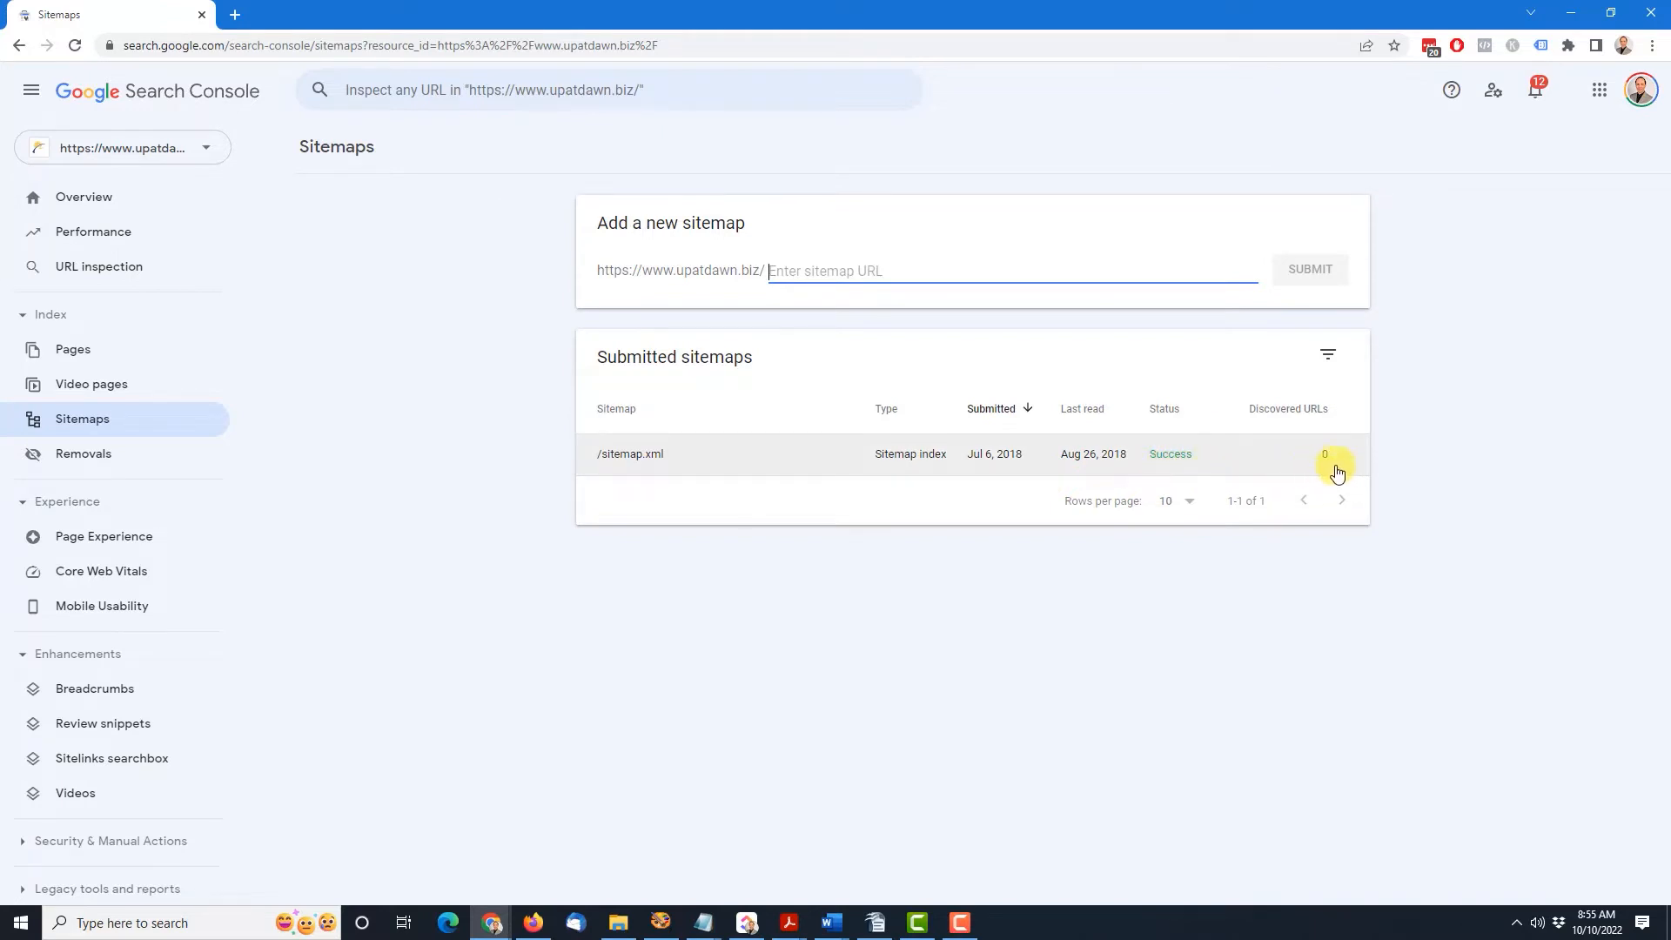
pyautogui.moveTo(1296, 475)
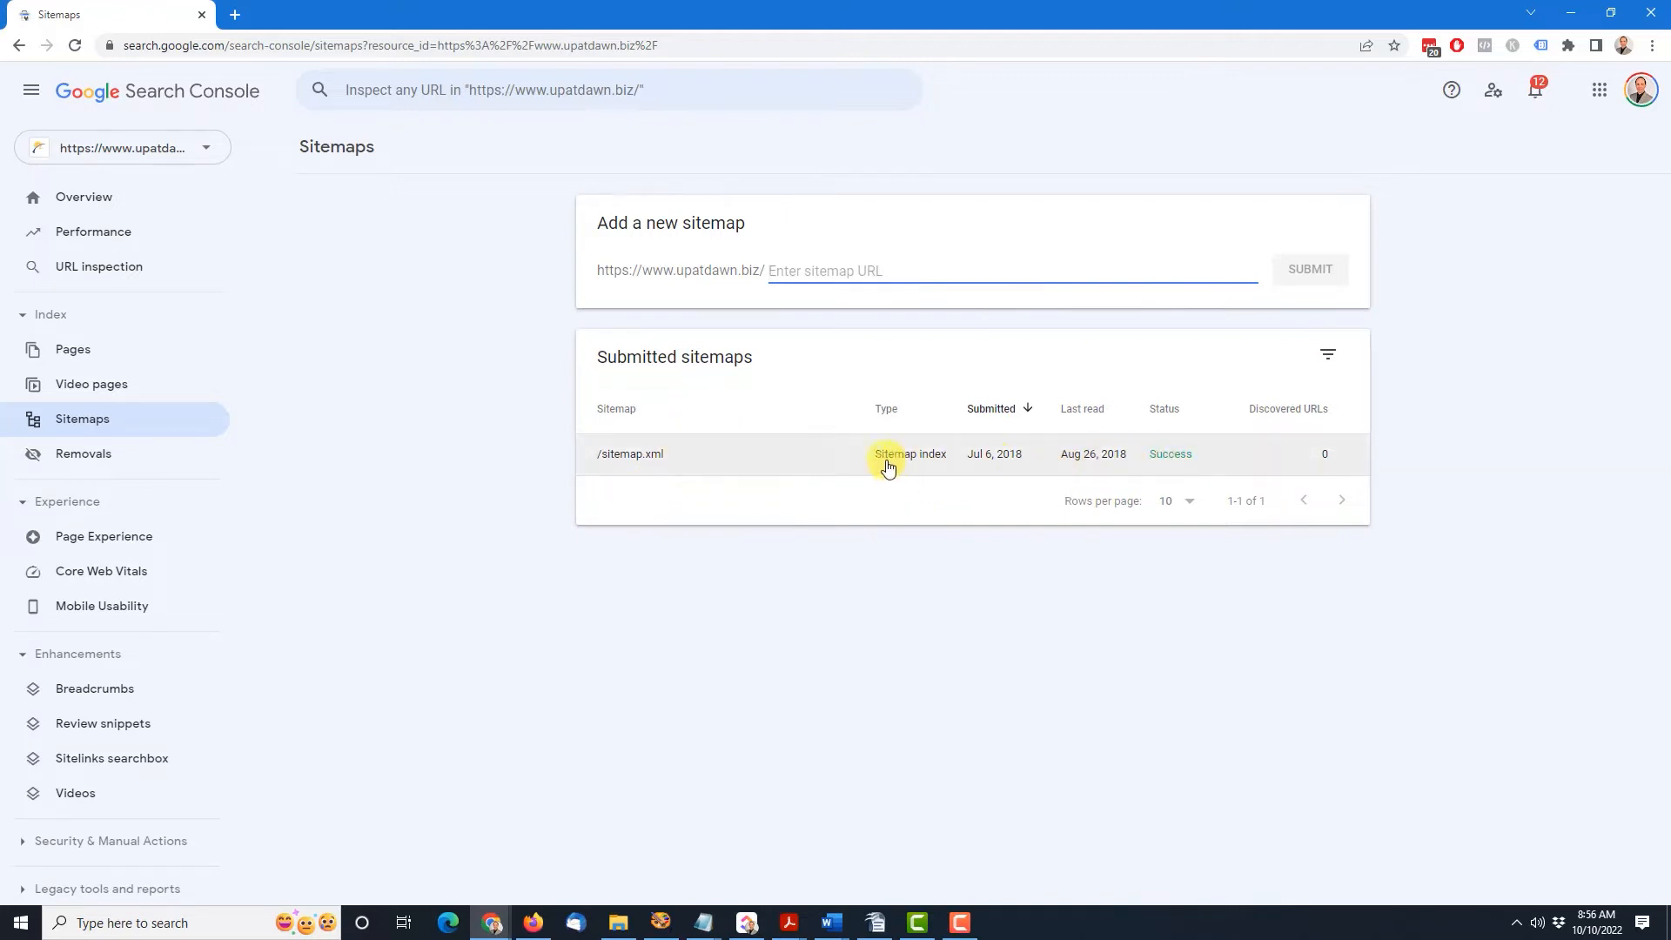
# Remove the old /sitemap.xml sitemap from Search Console and confirm the removal.
pyautogui.click(630, 453)
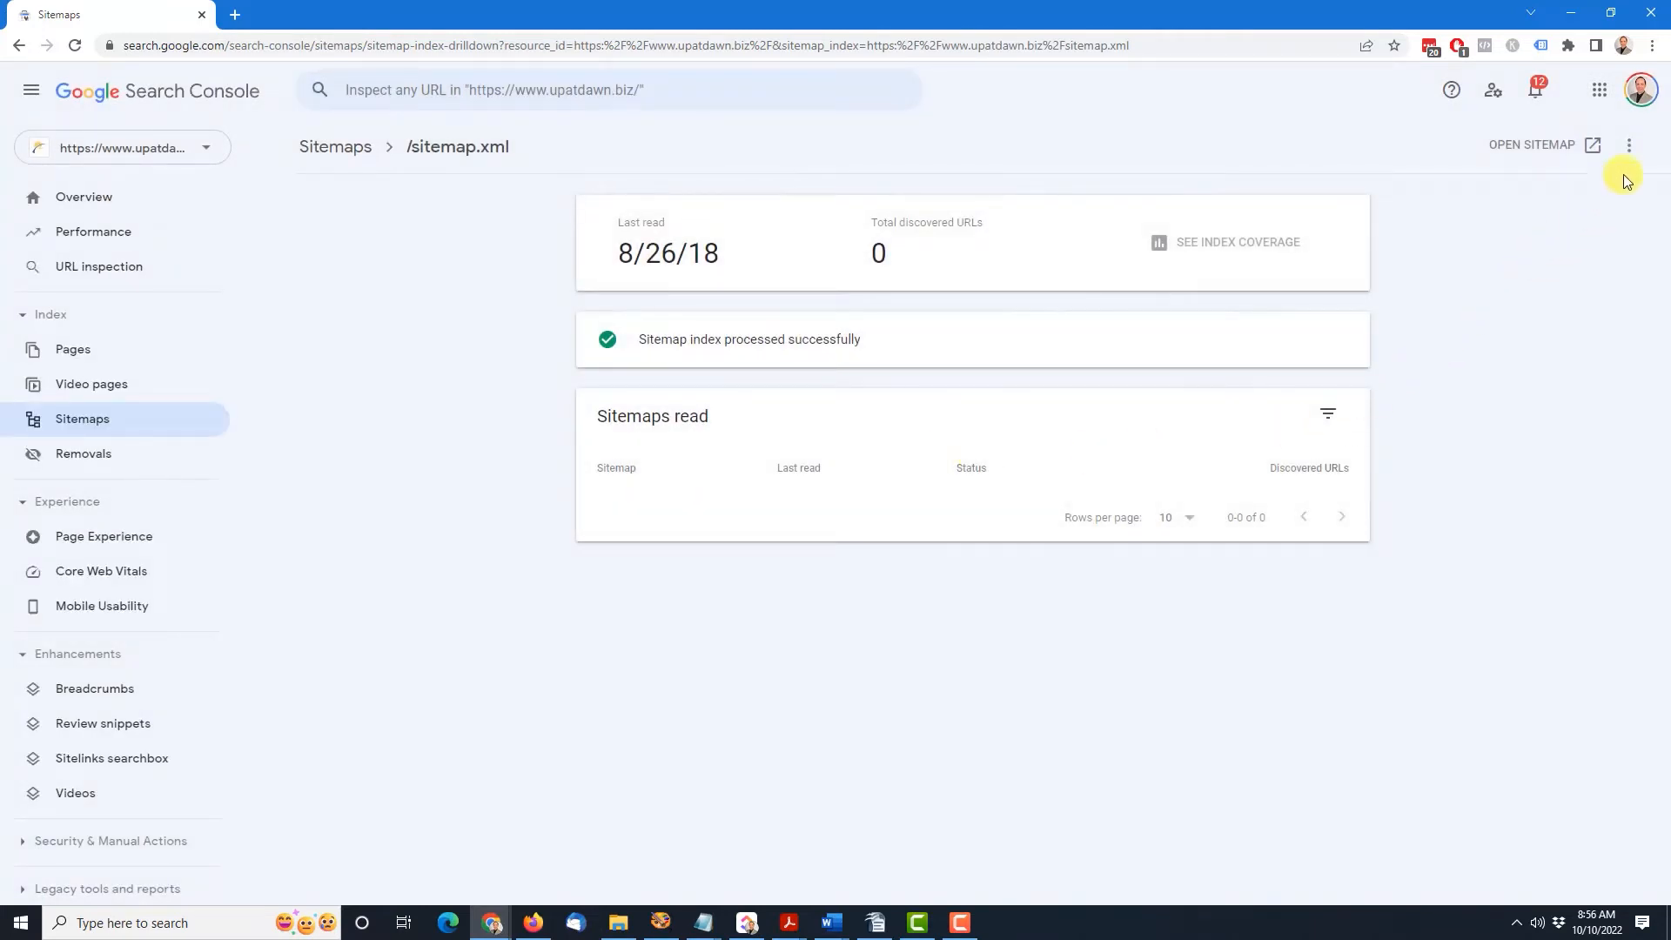
pyautogui.click(1629, 146)
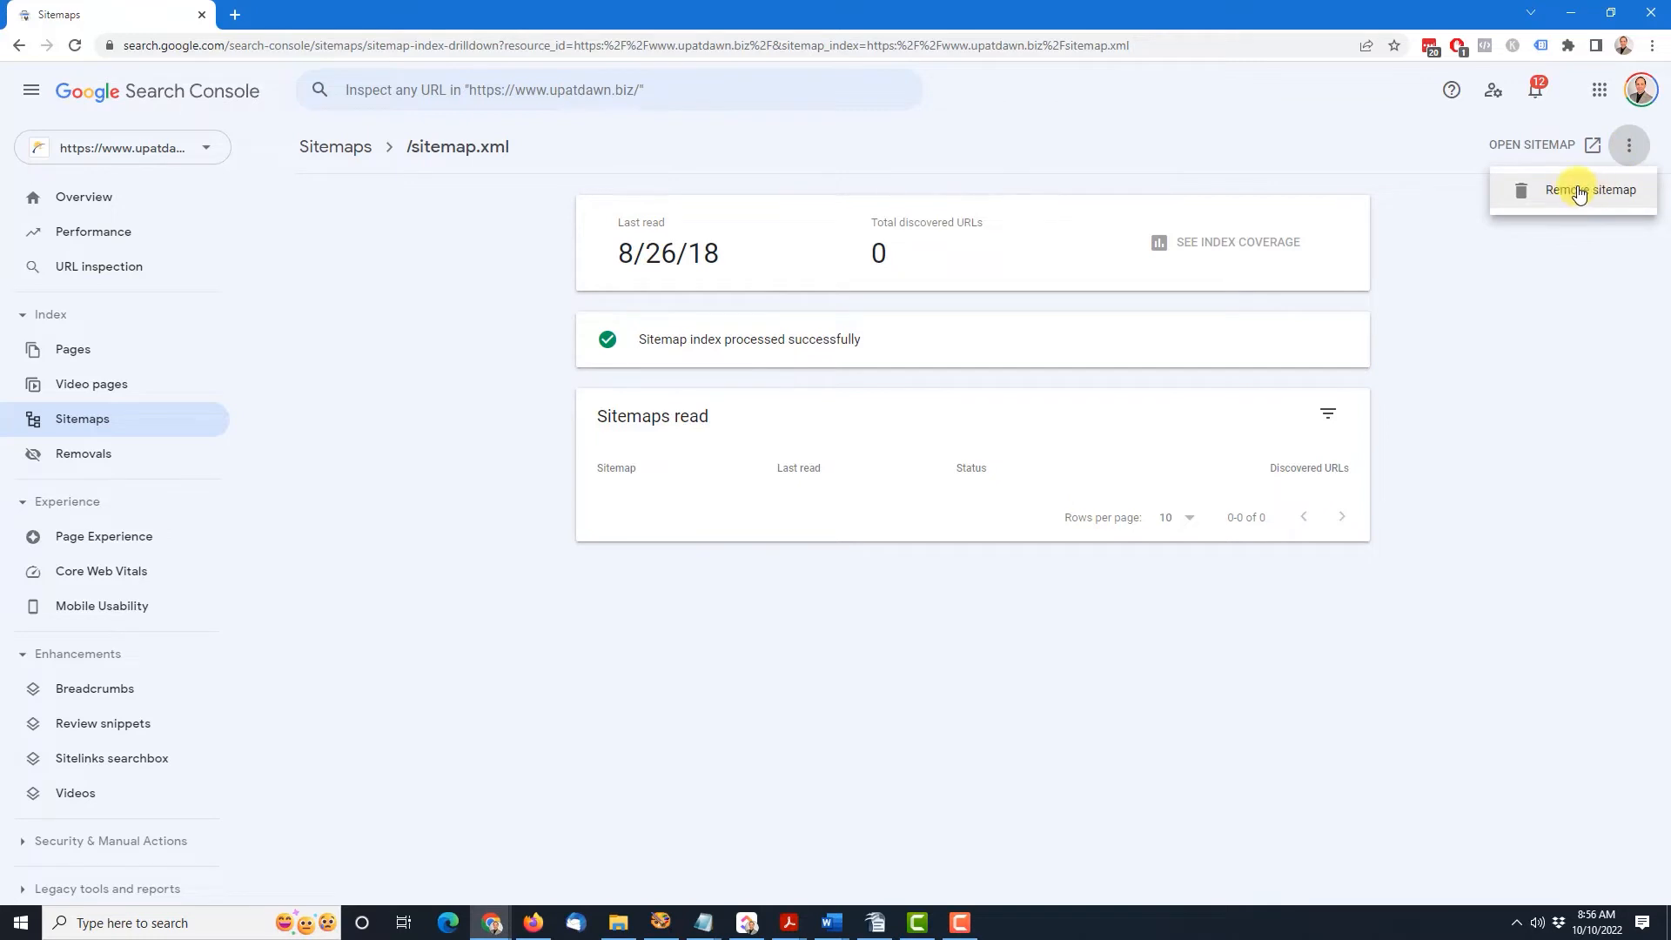
pyautogui.click(1589, 190)
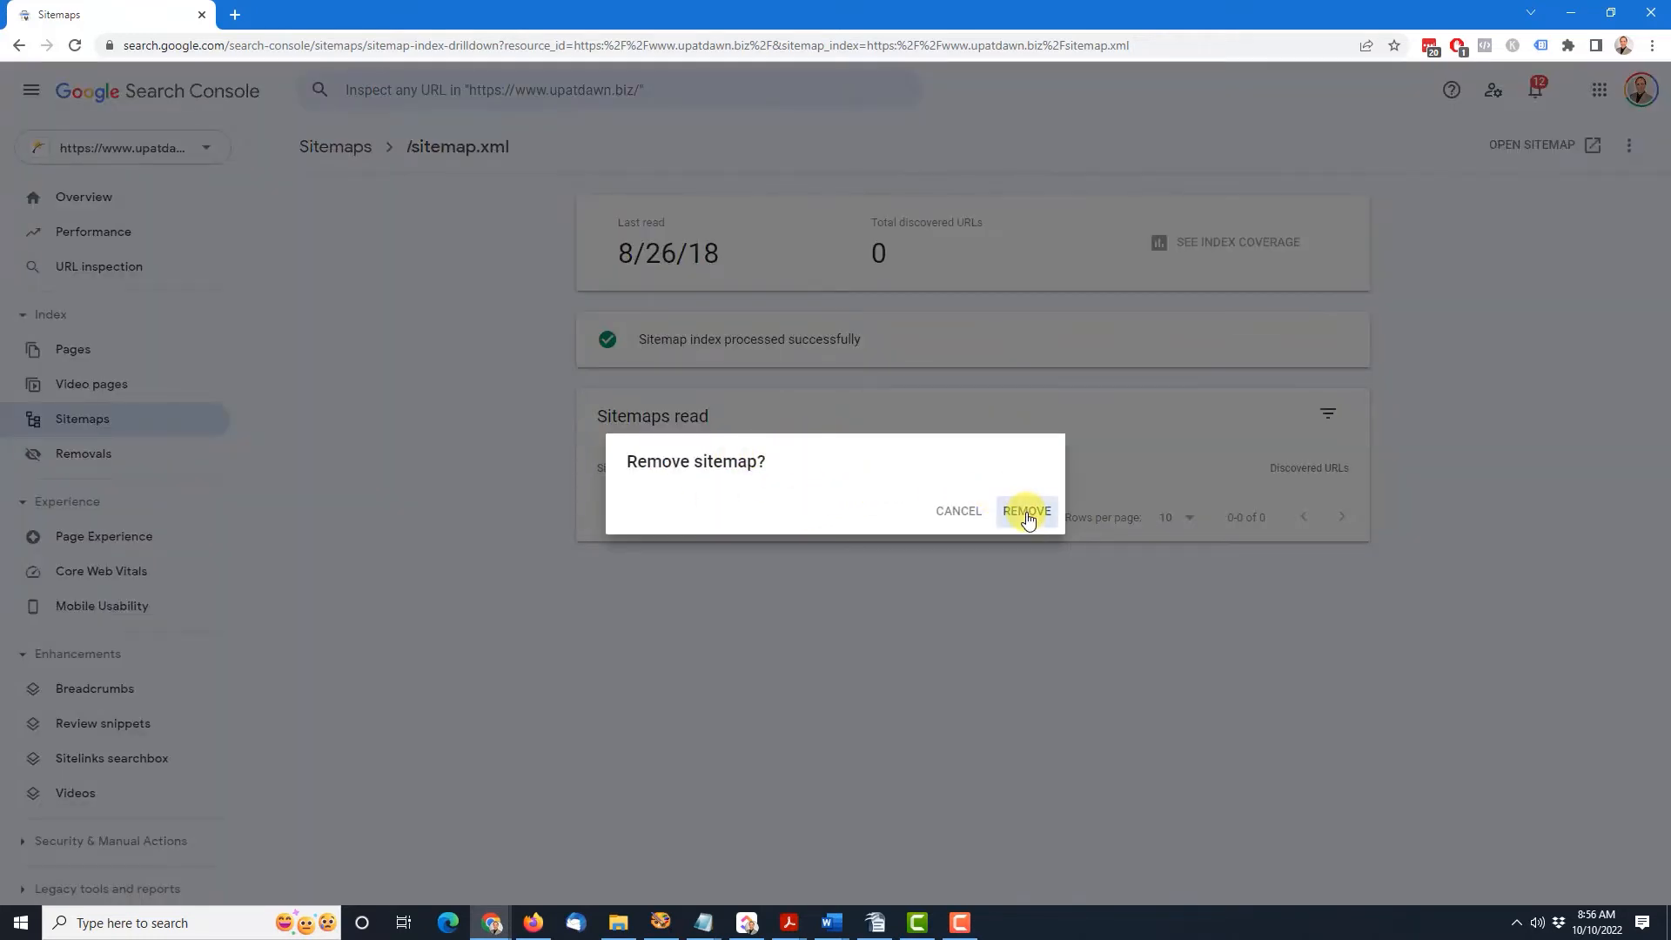
pyautogui.click(1025, 512)
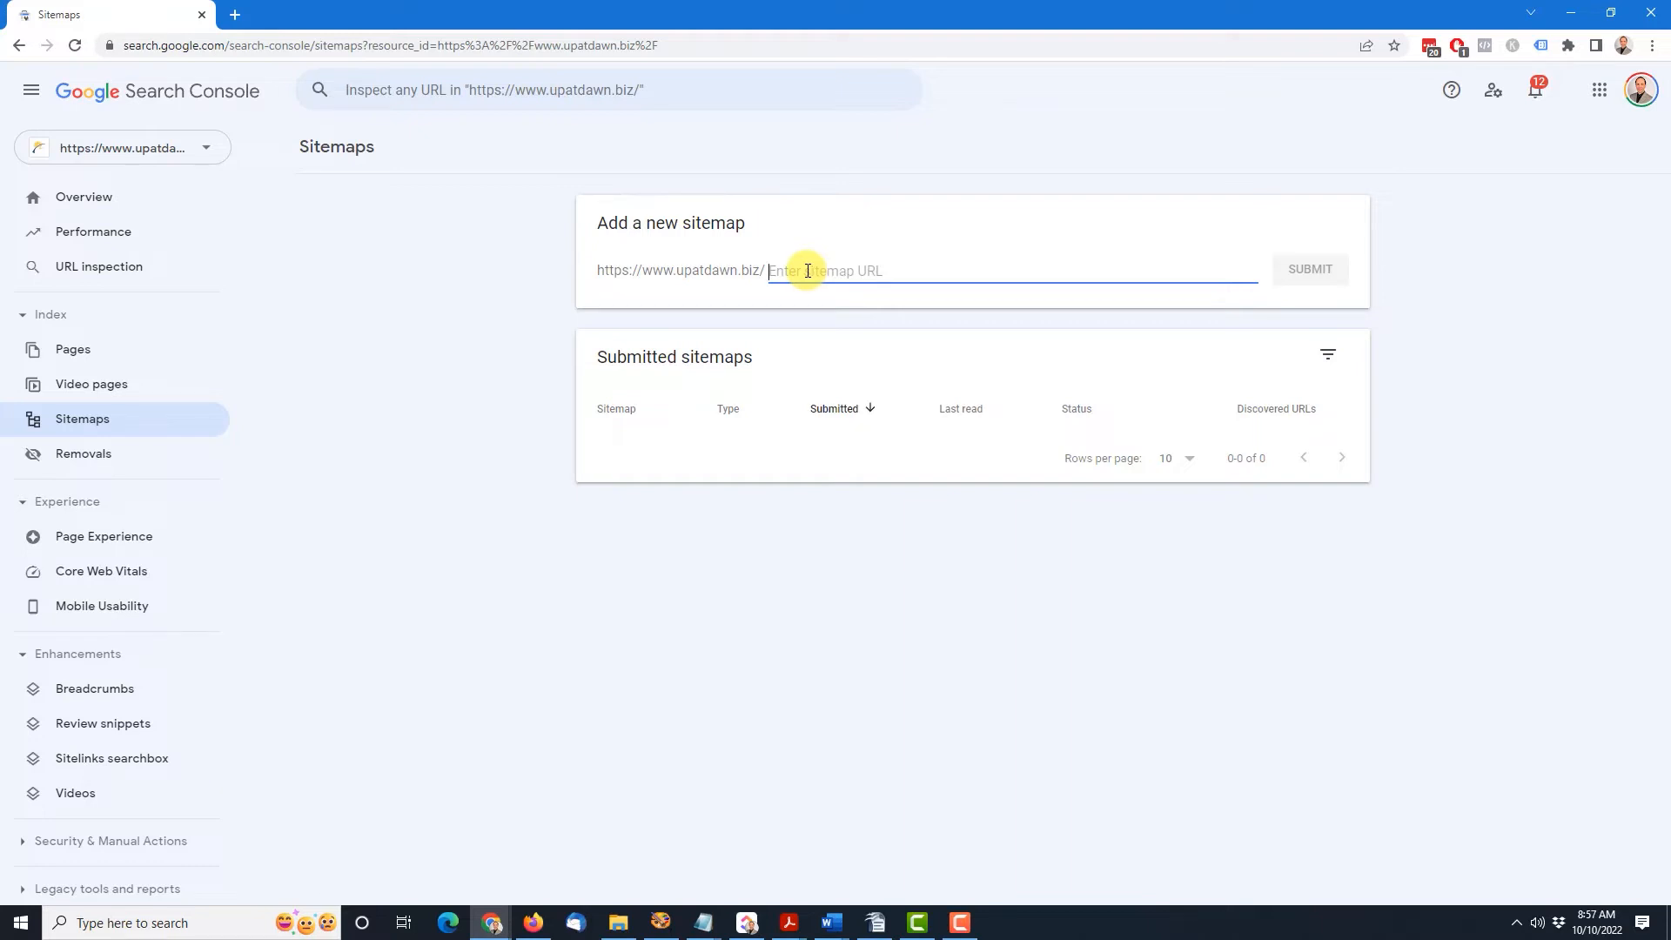
pyautogui.moveTo(223, 26)
pyautogui.write('www.upatdawn.bi')
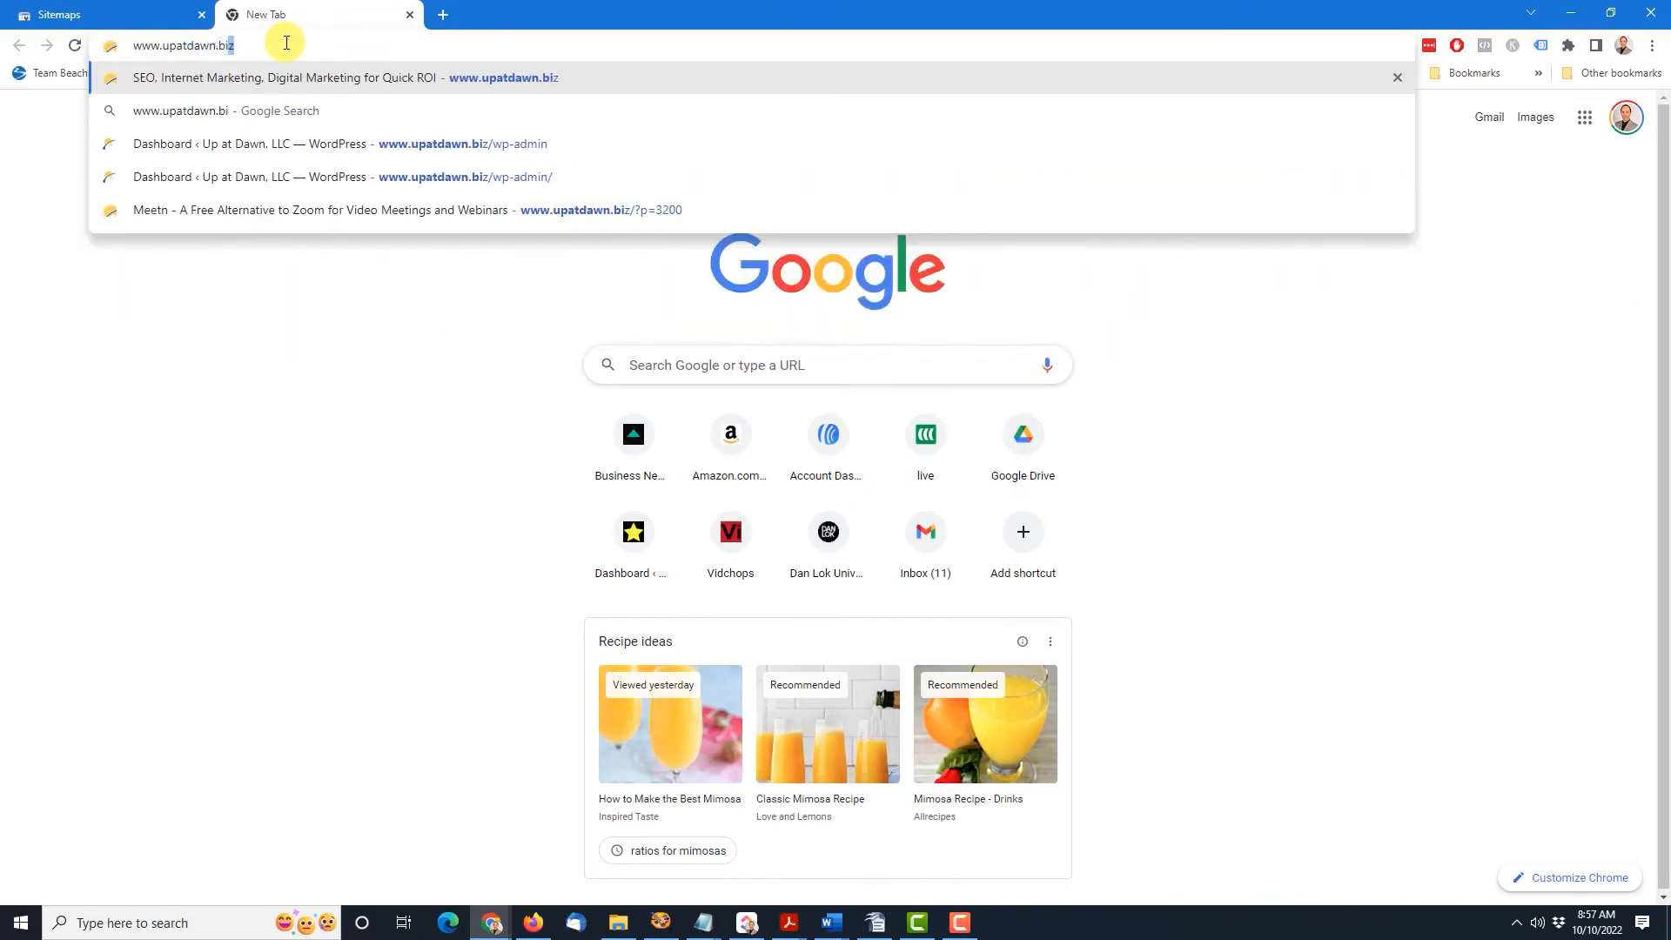
# Load the site's sitemap_index.xml in a new tab and select its URL for copying.
pyautogui.write('/sitemap.')
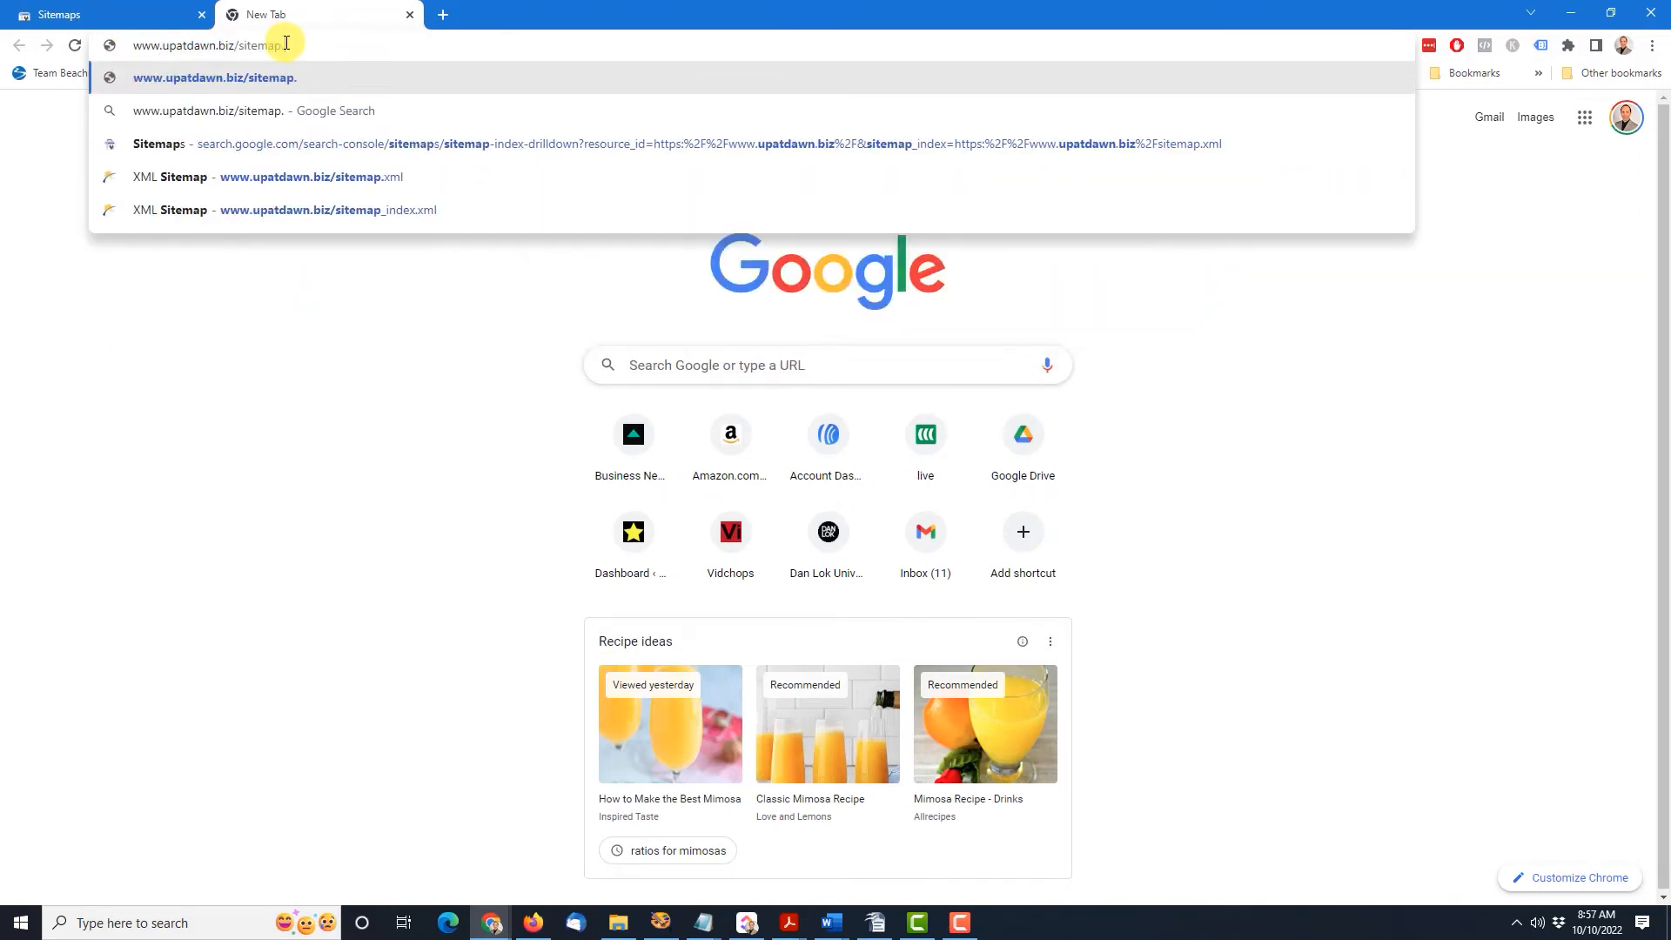
pyautogui.click(310, 177)
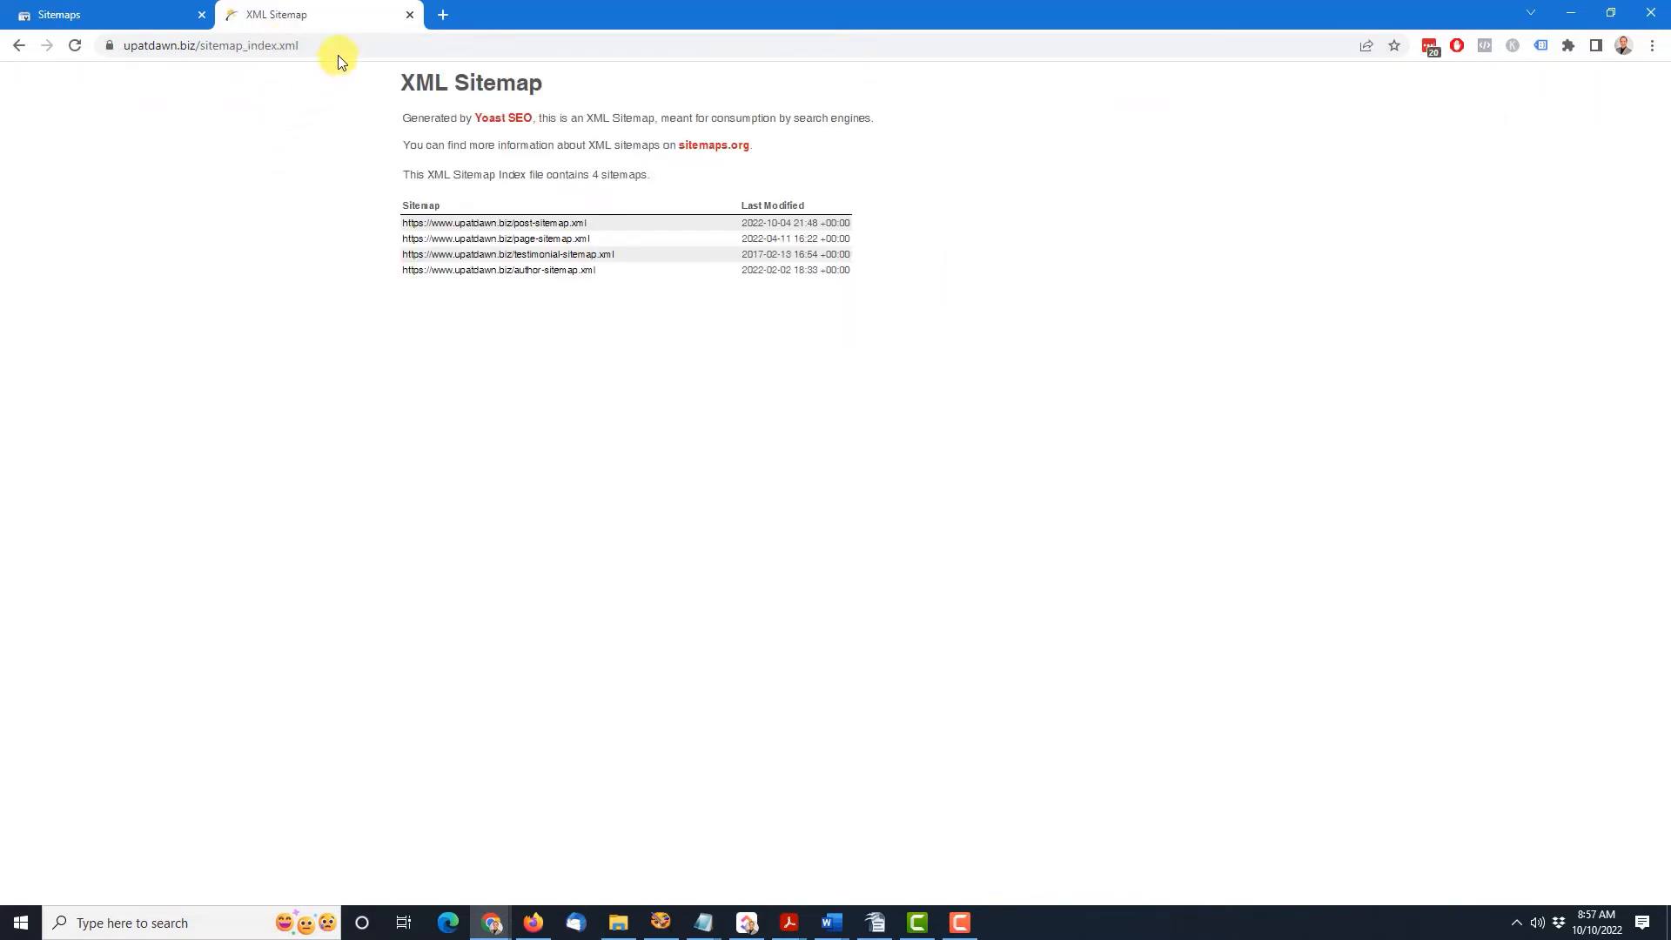
pyautogui.click(213, 45)
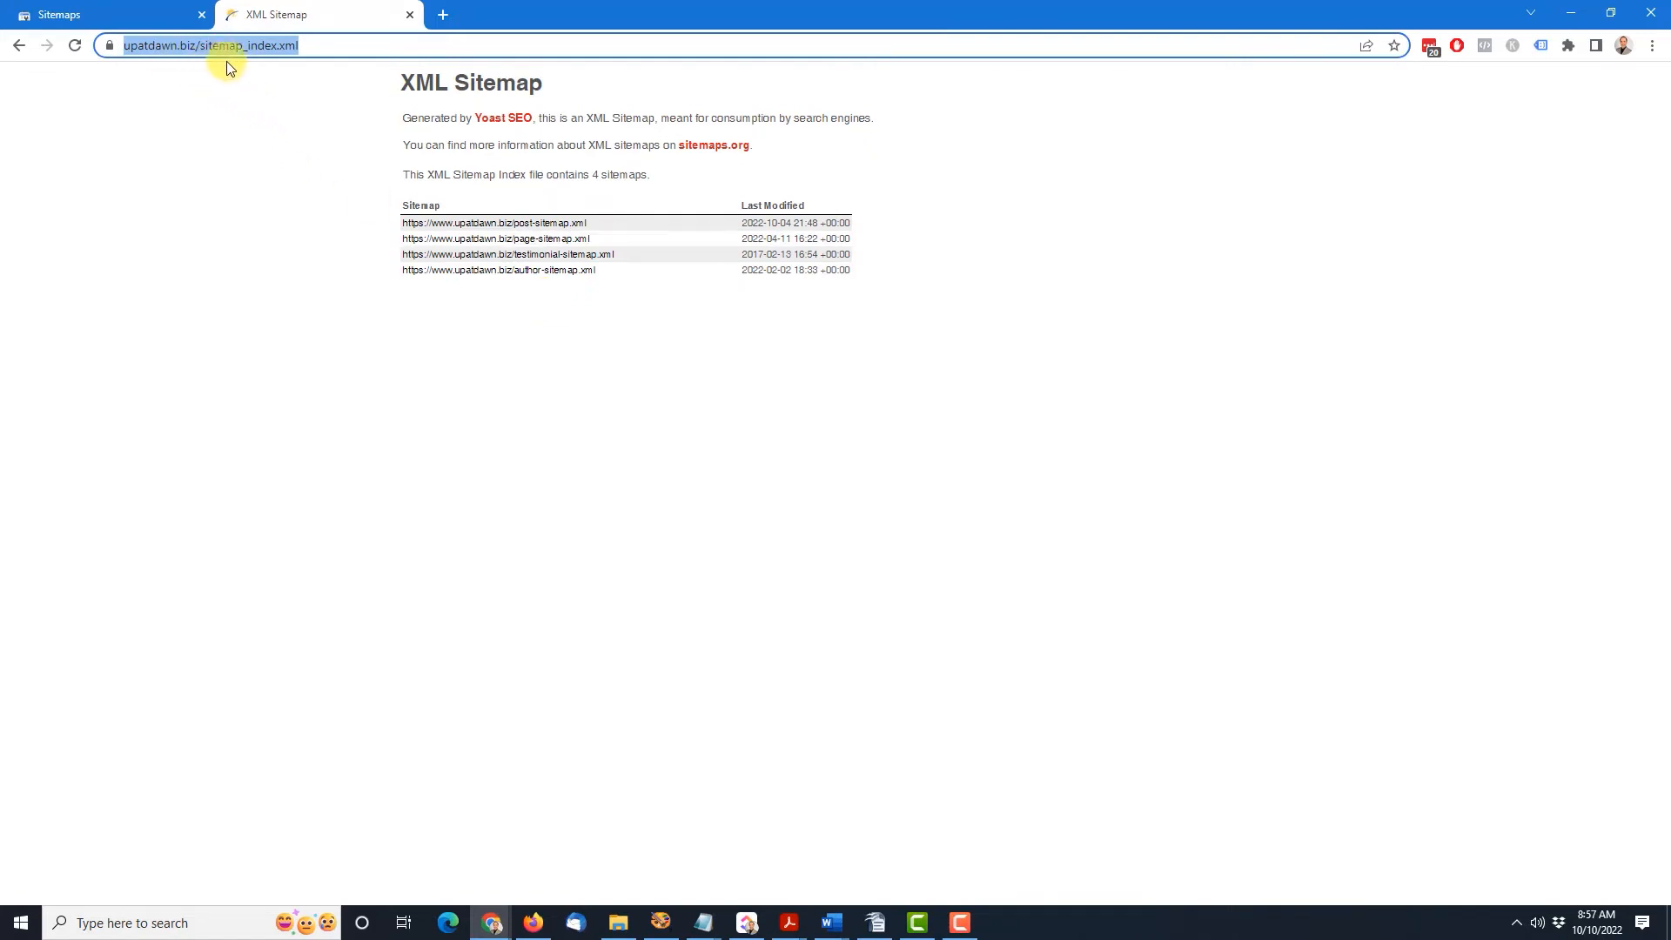
pyautogui.moveTo(347, 50)
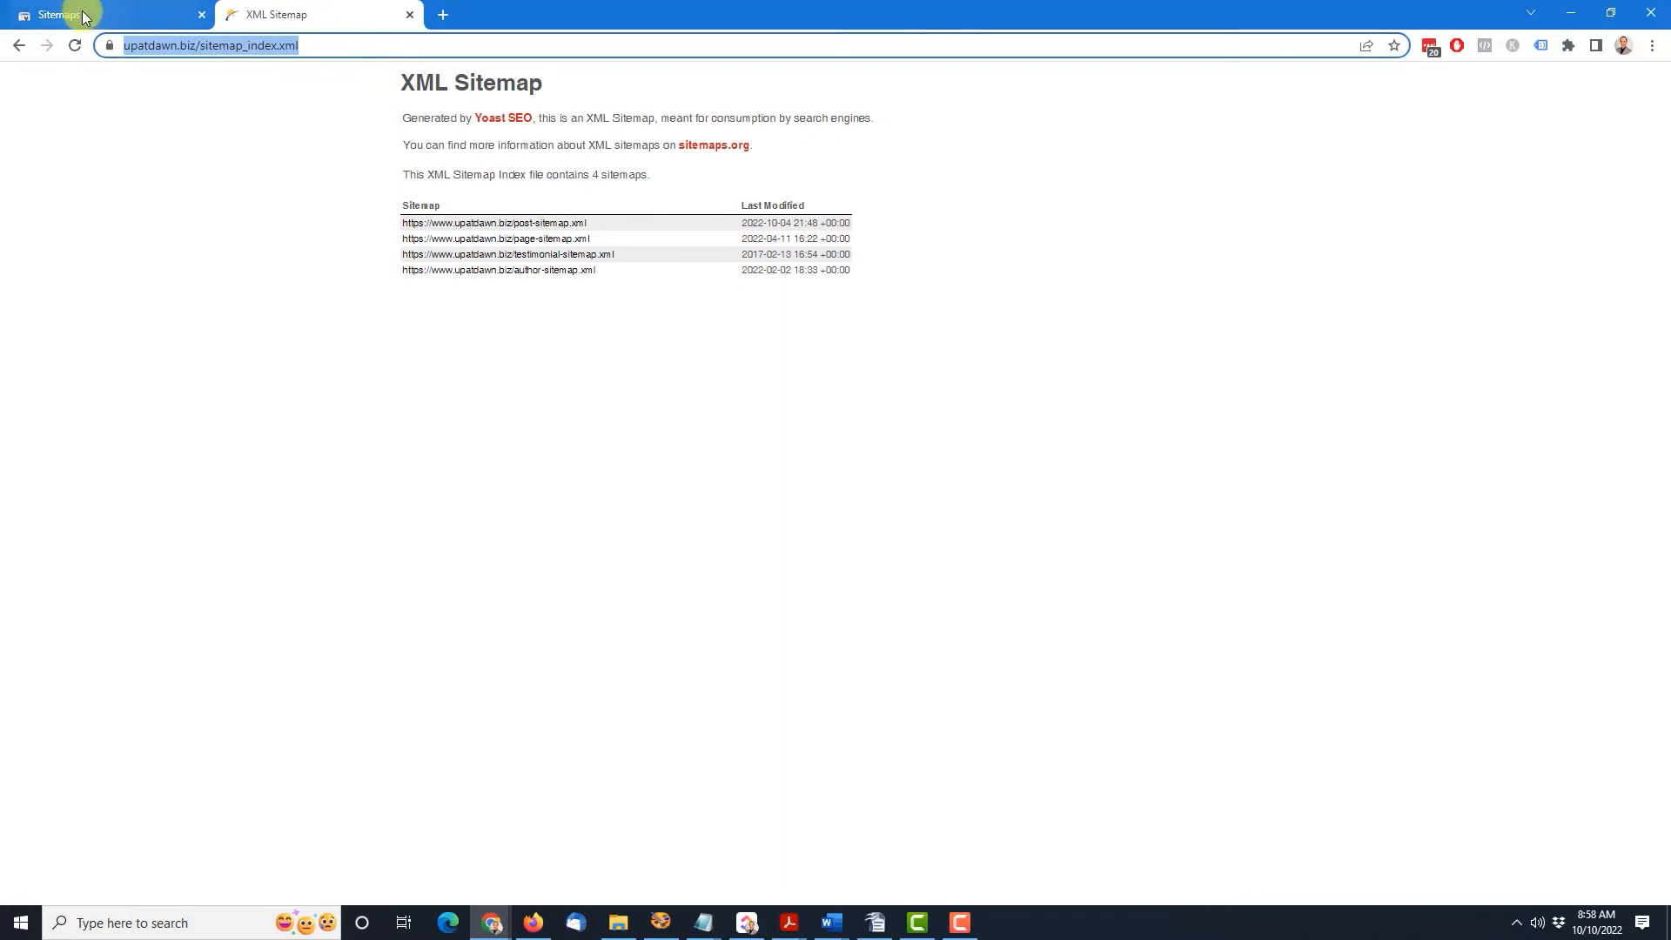
pyautogui.click(58, 14)
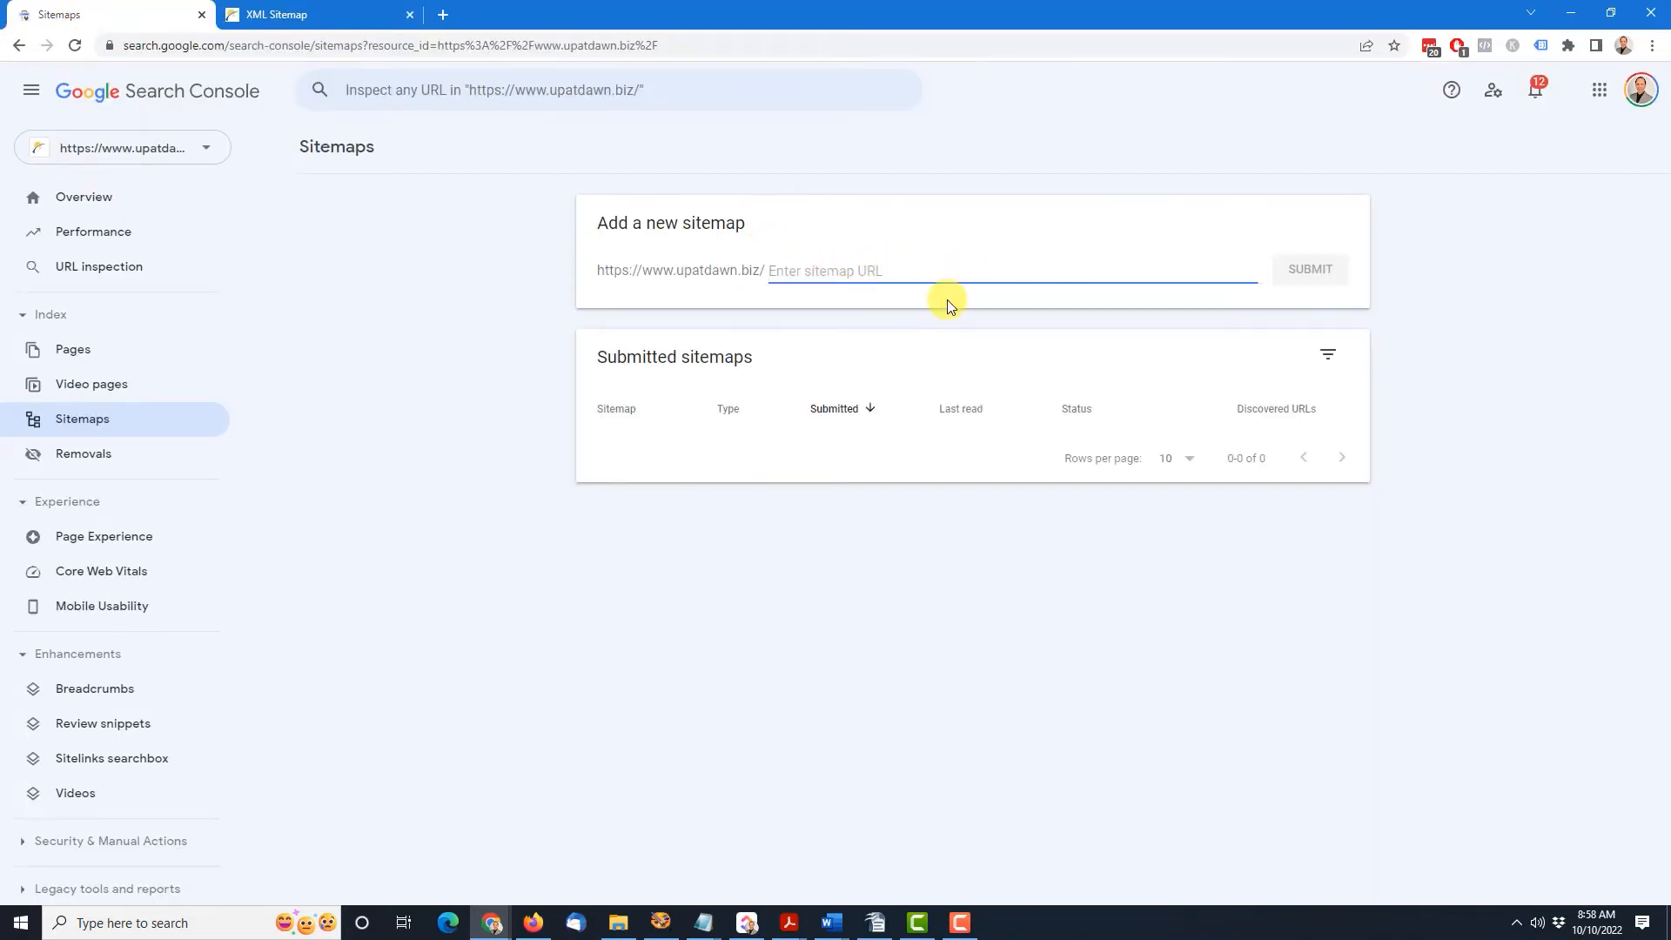
pyautogui.write('https://www.upatdawn.biz/sitemap_index.xml')
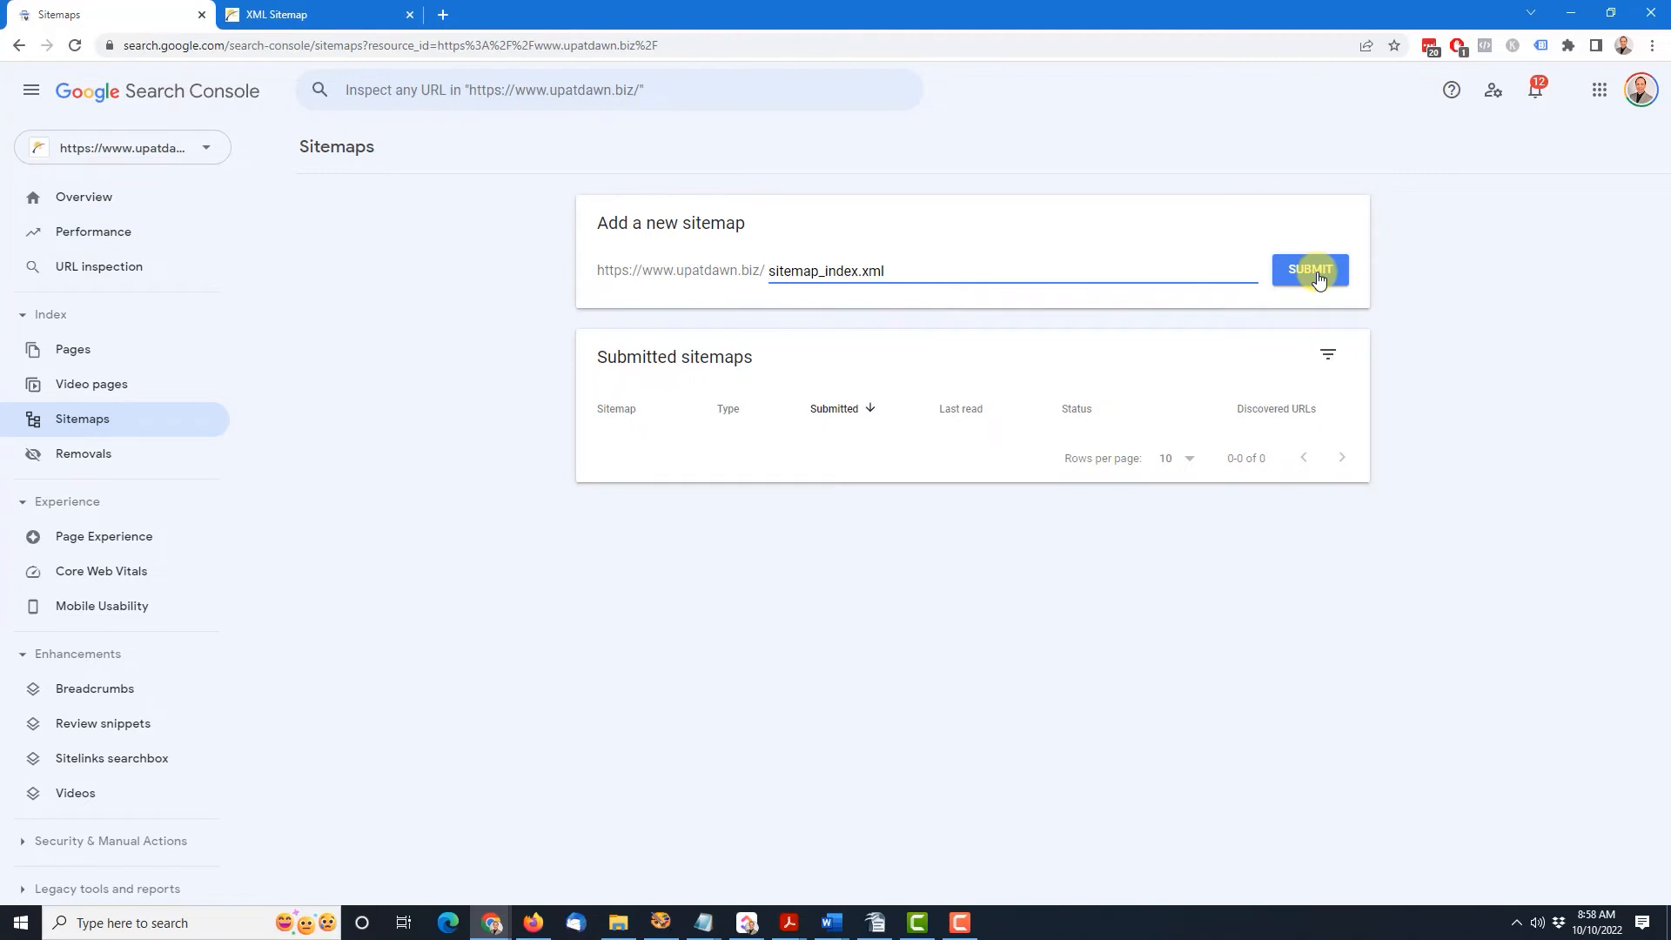
pyautogui.click(1310, 270)
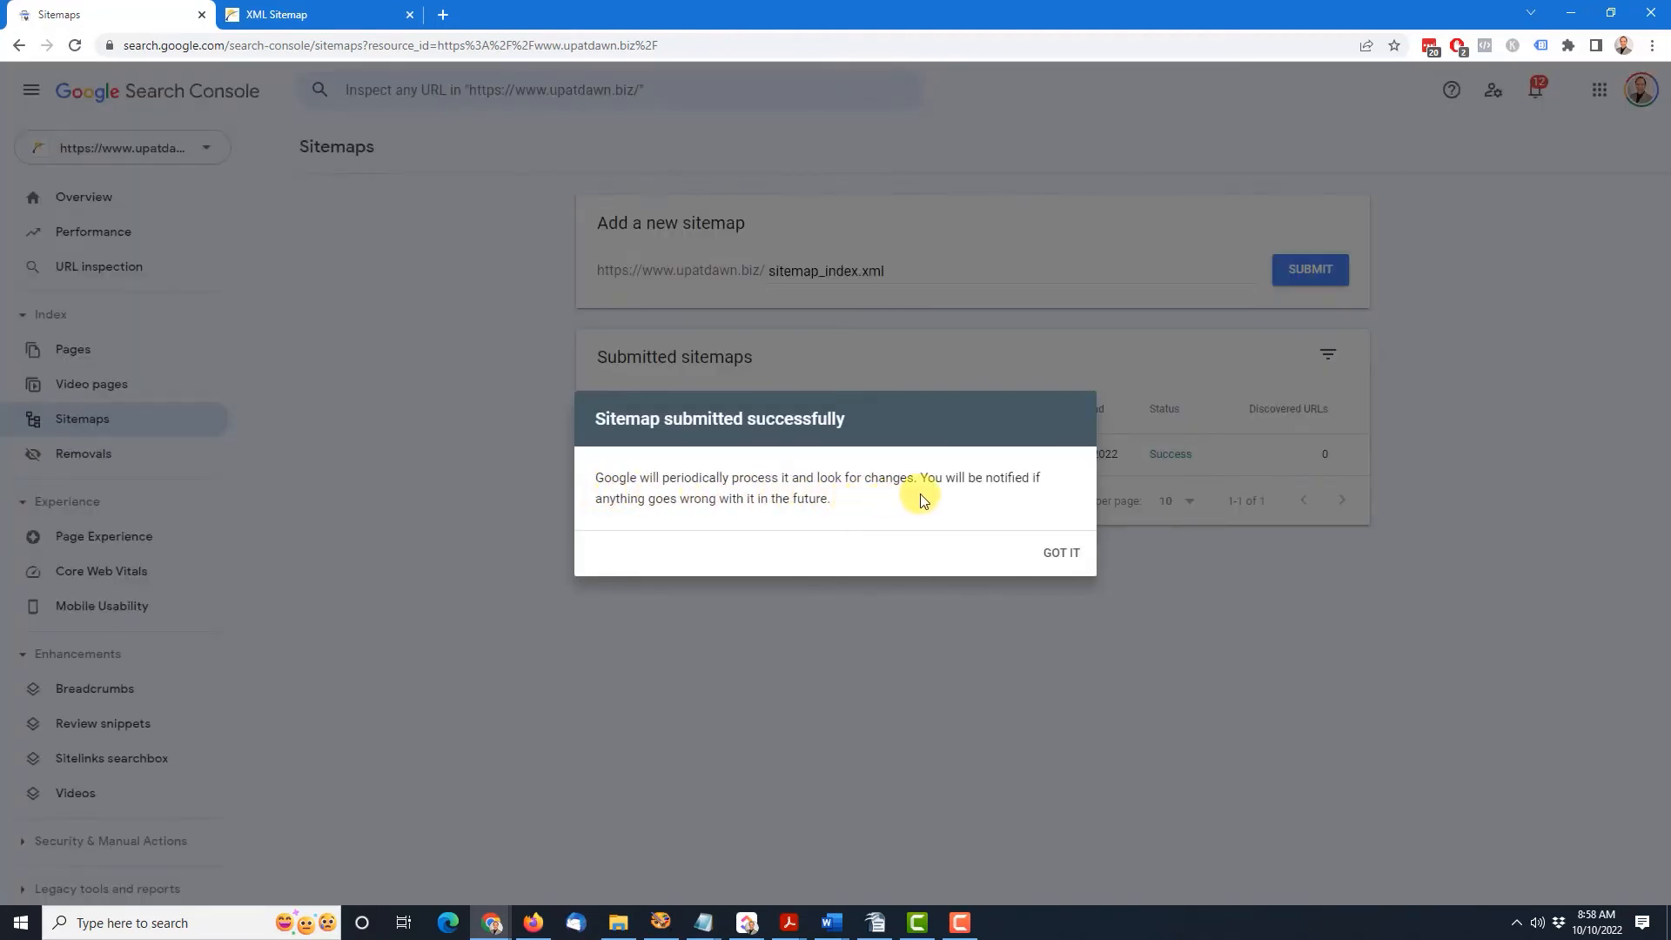
pyautogui.moveTo(842, 514)
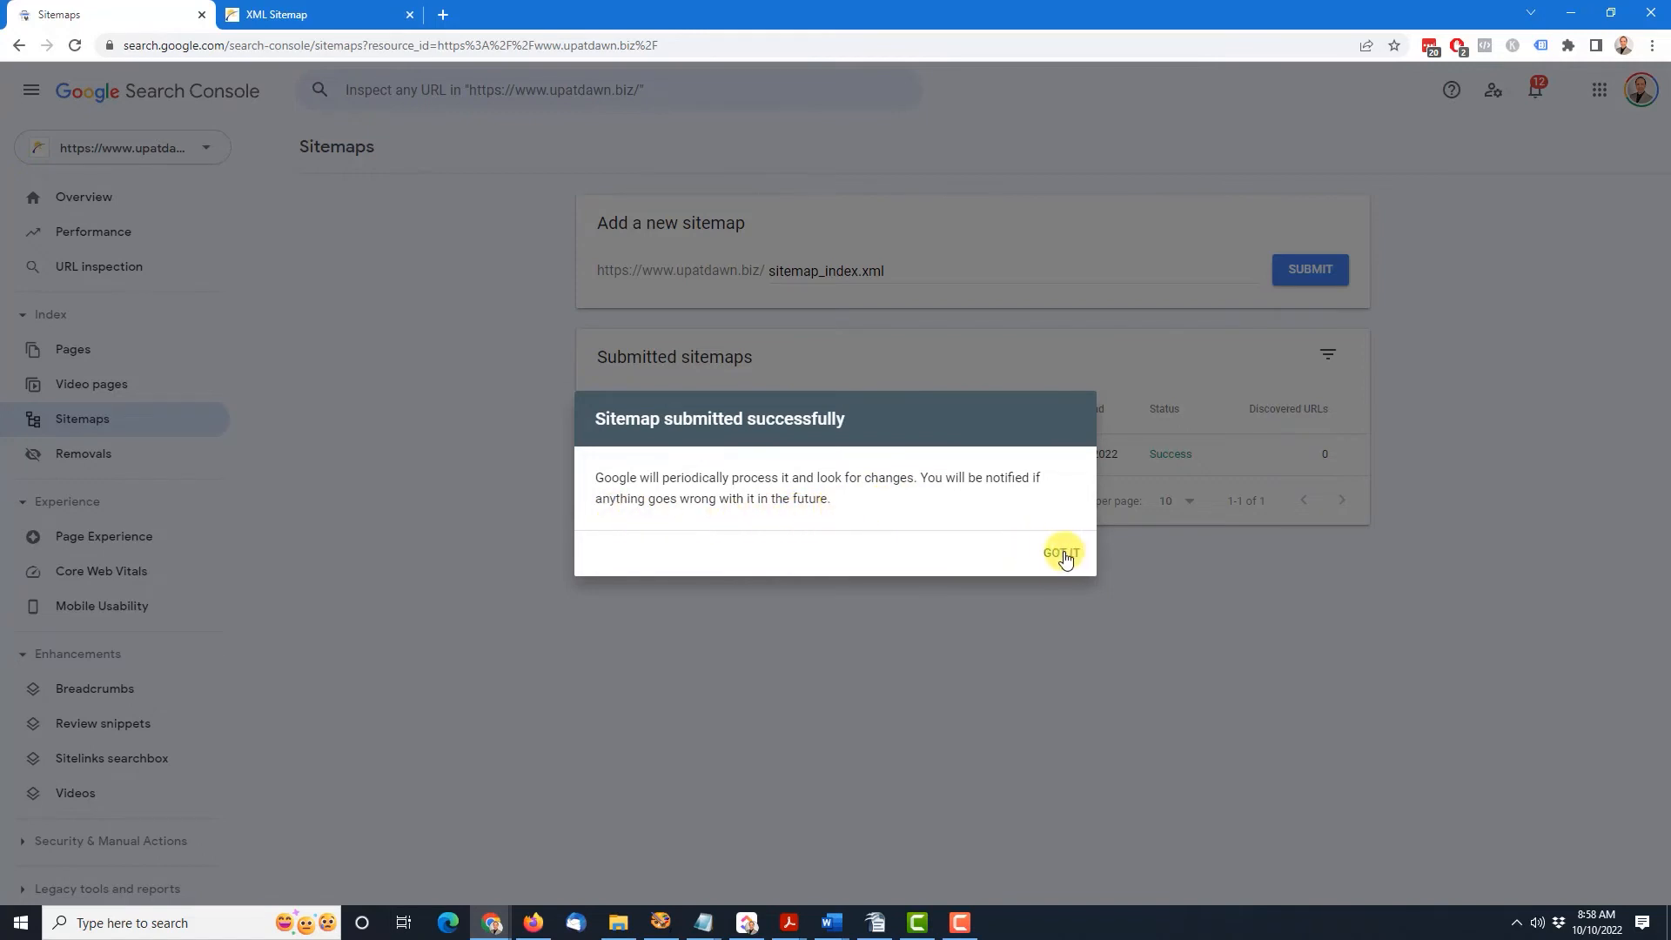
pyautogui.click(1059, 554)
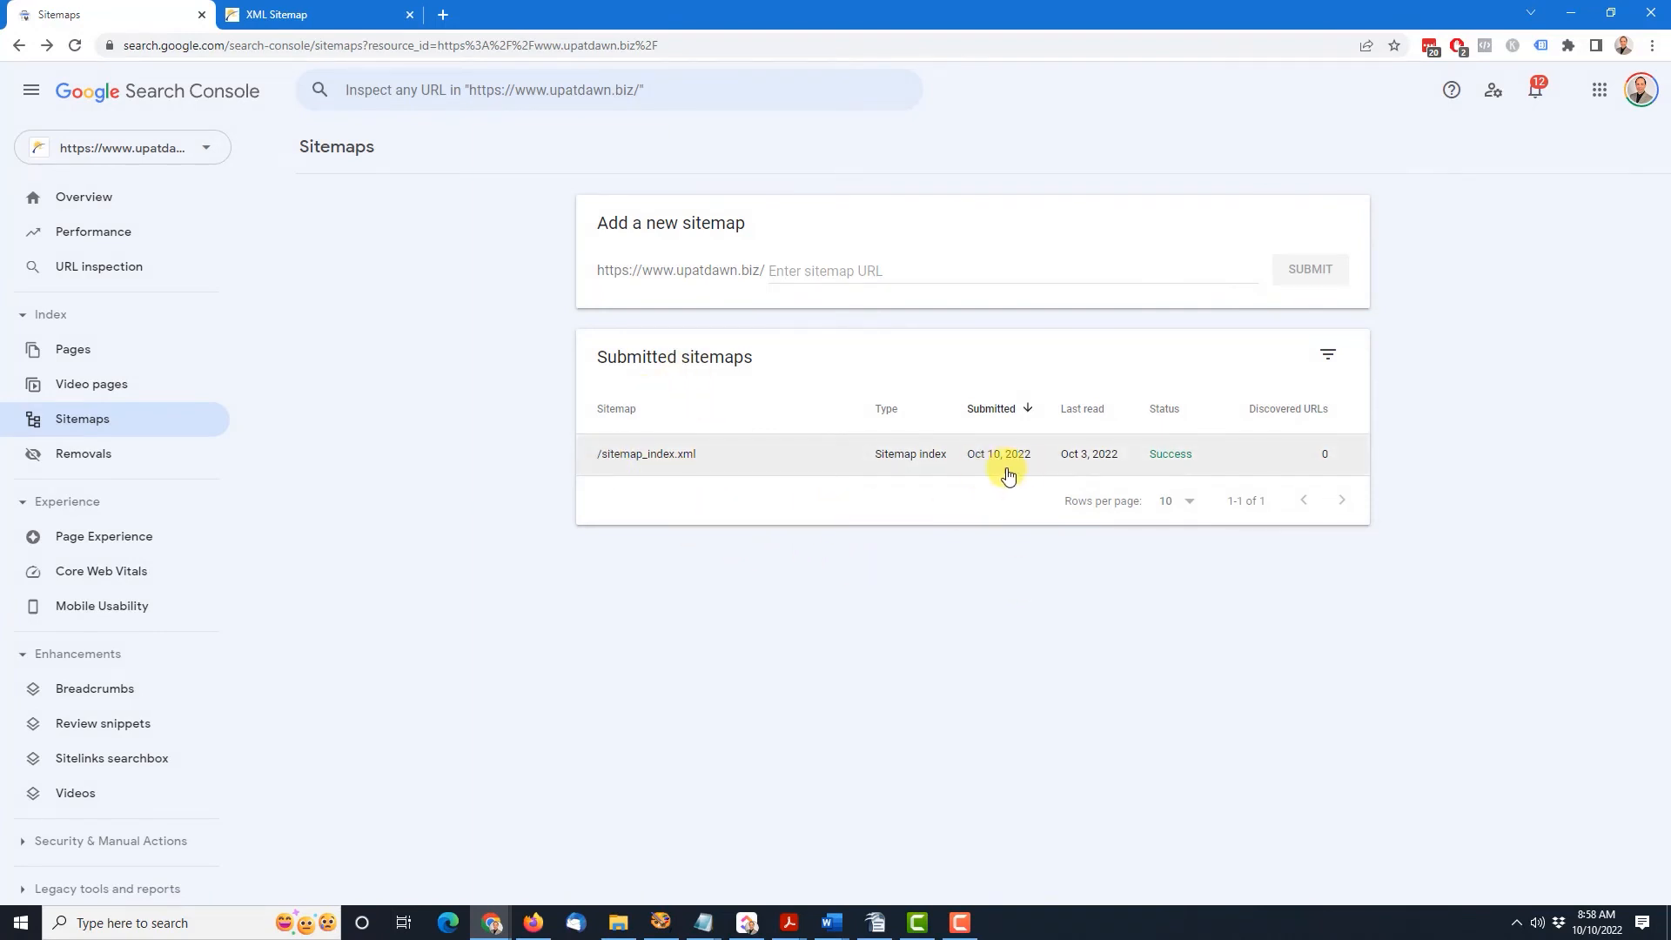
pyautogui.moveTo(1103, 453)
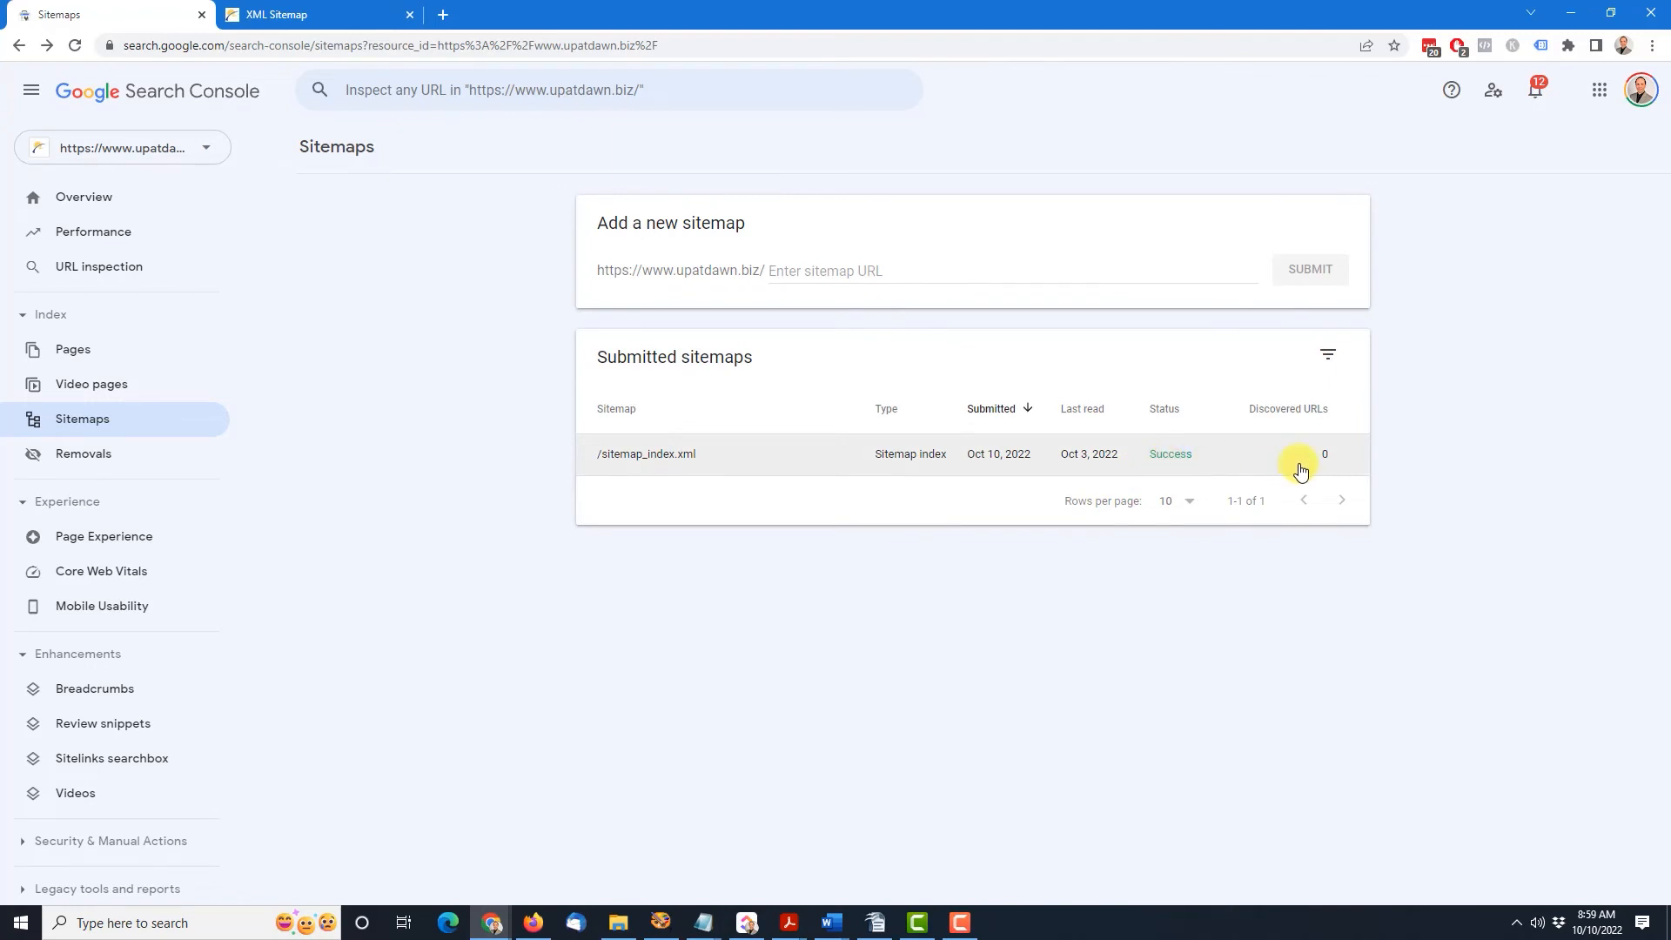
pyautogui.moveTo(1330, 473)
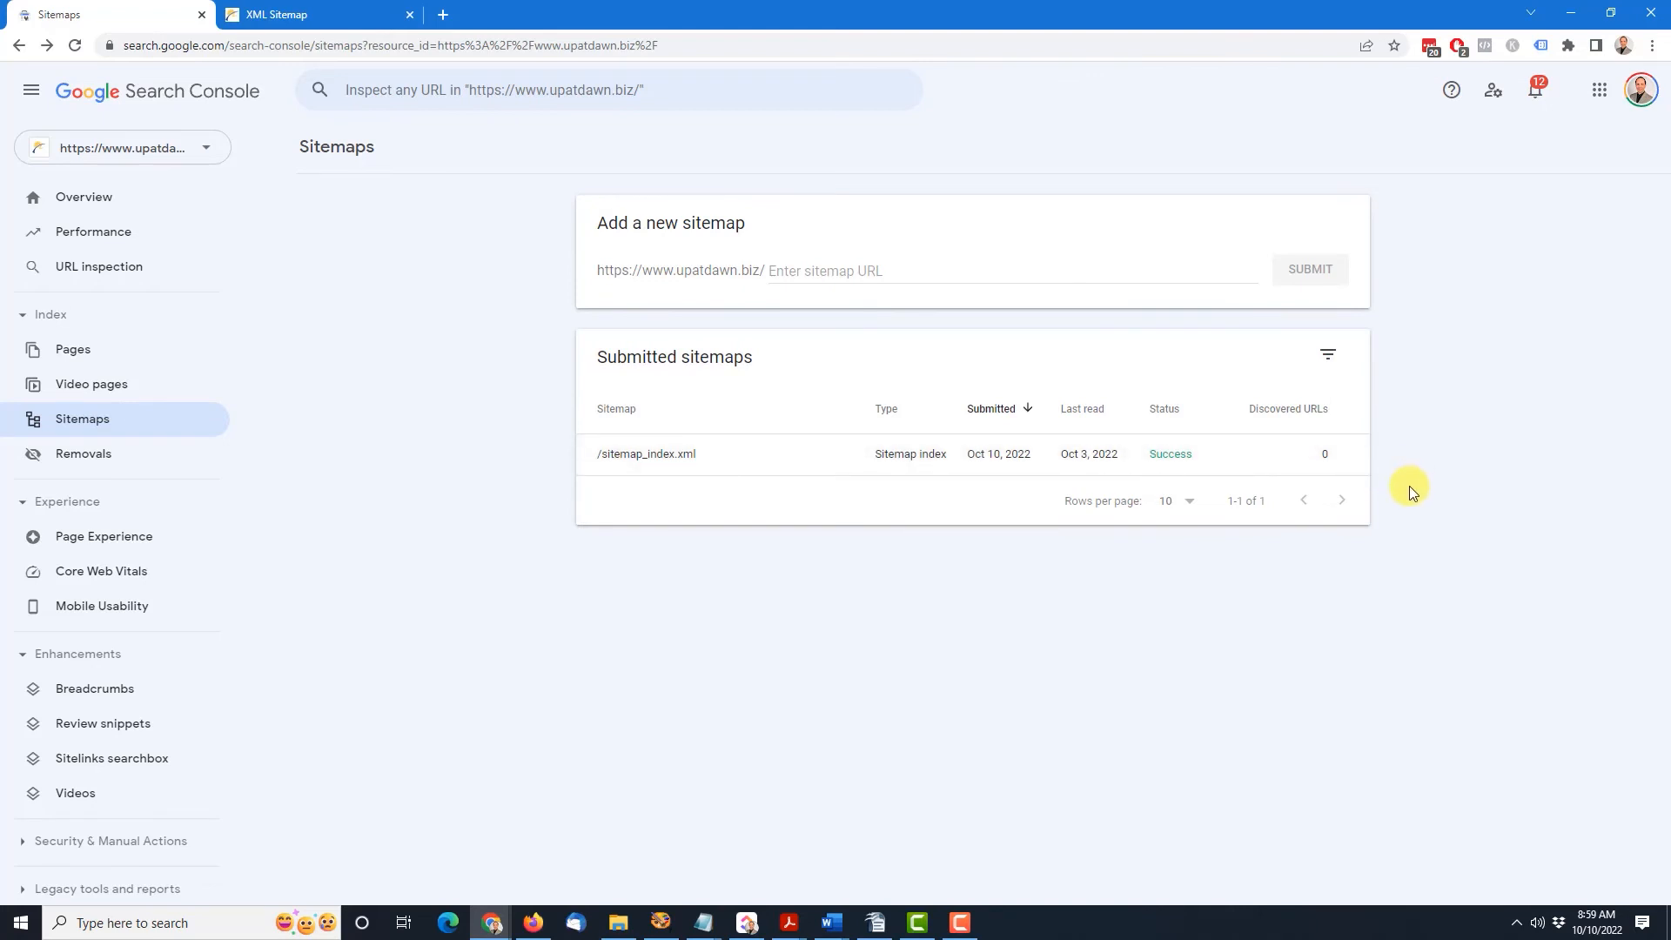
pyautogui.moveTo(304, 227)
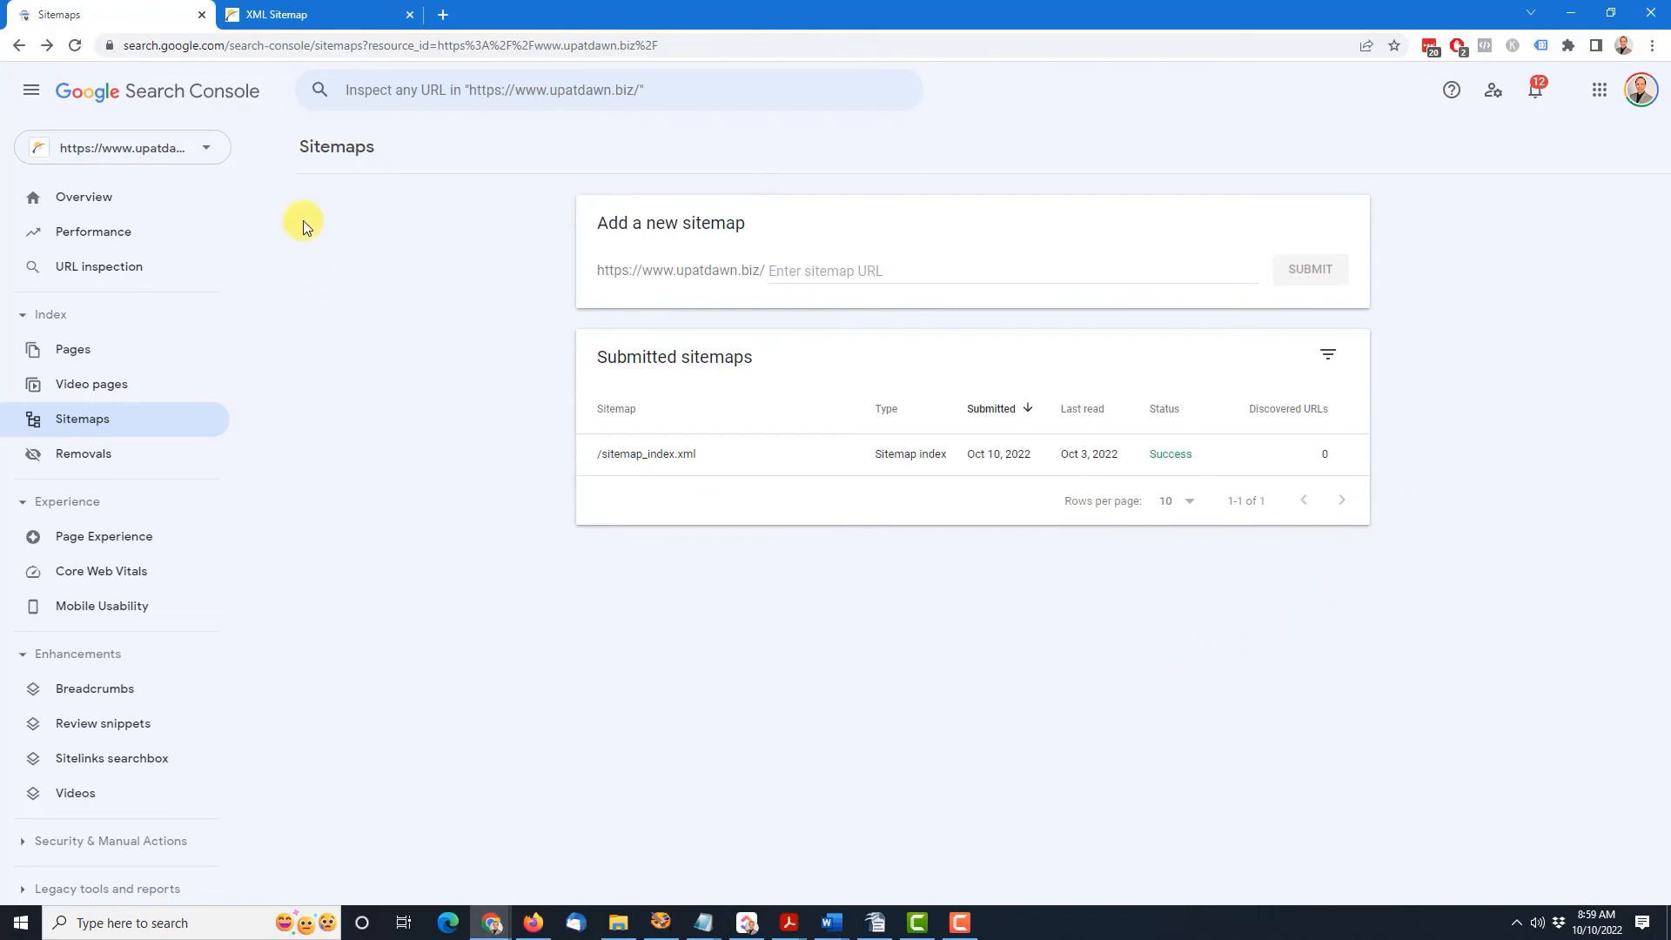
# Switch to the chocolateuniversityonline.com property, showing its sitemap index with 1,197 URLs.
pyautogui.click(123, 147)
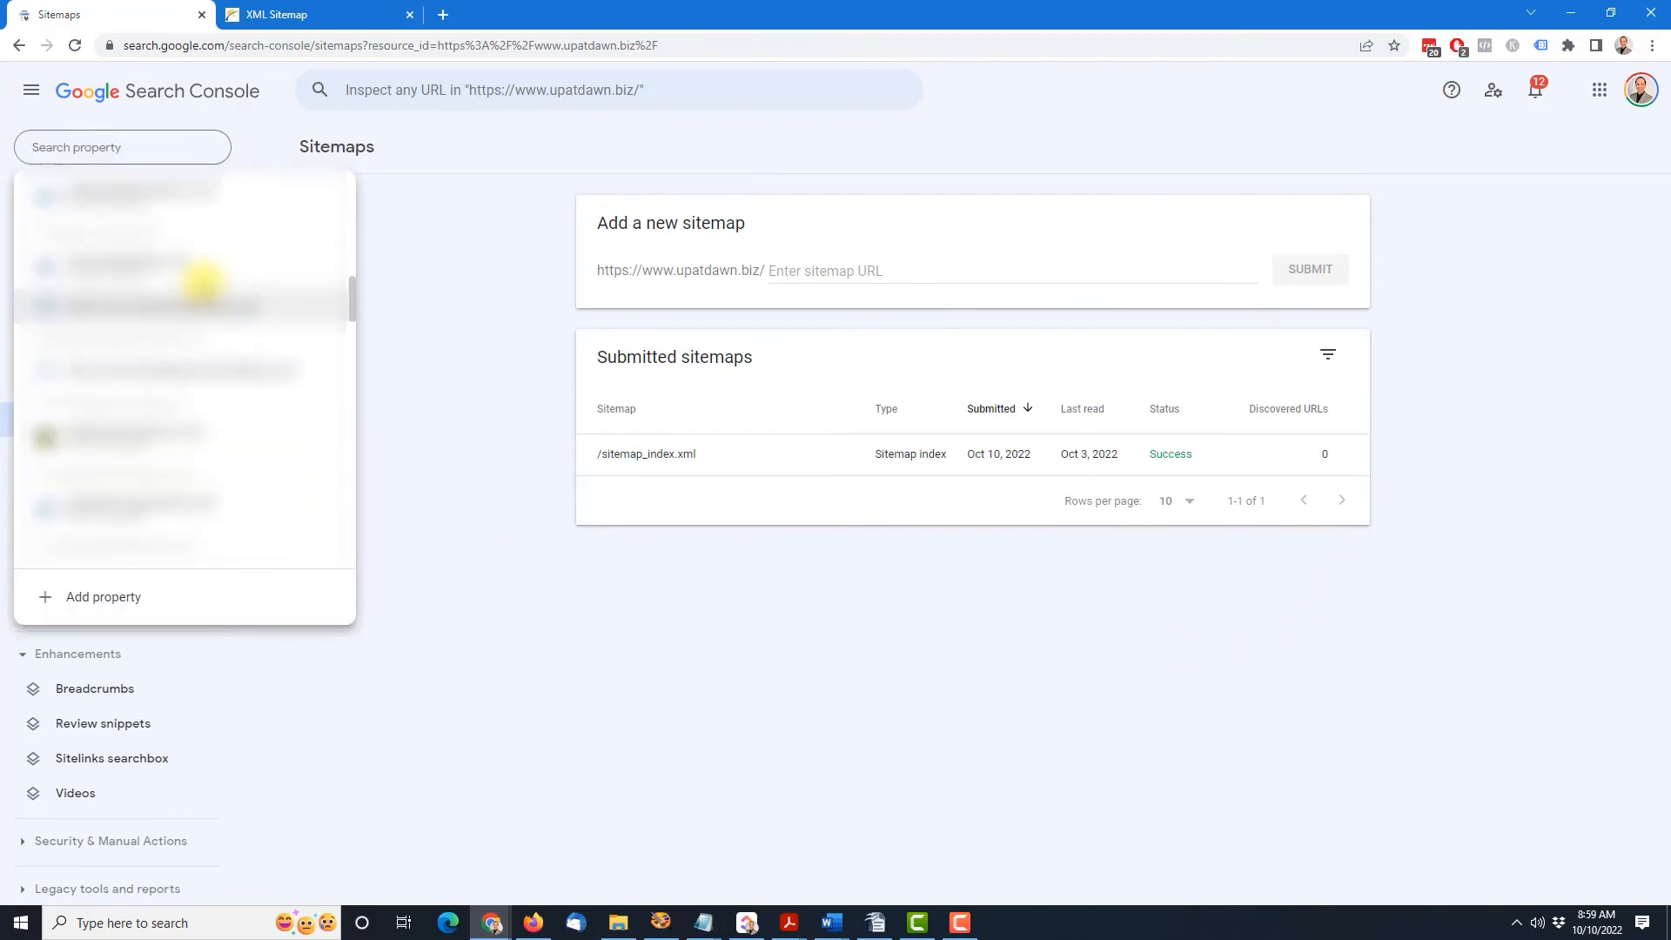
pyautogui.click(181, 305)
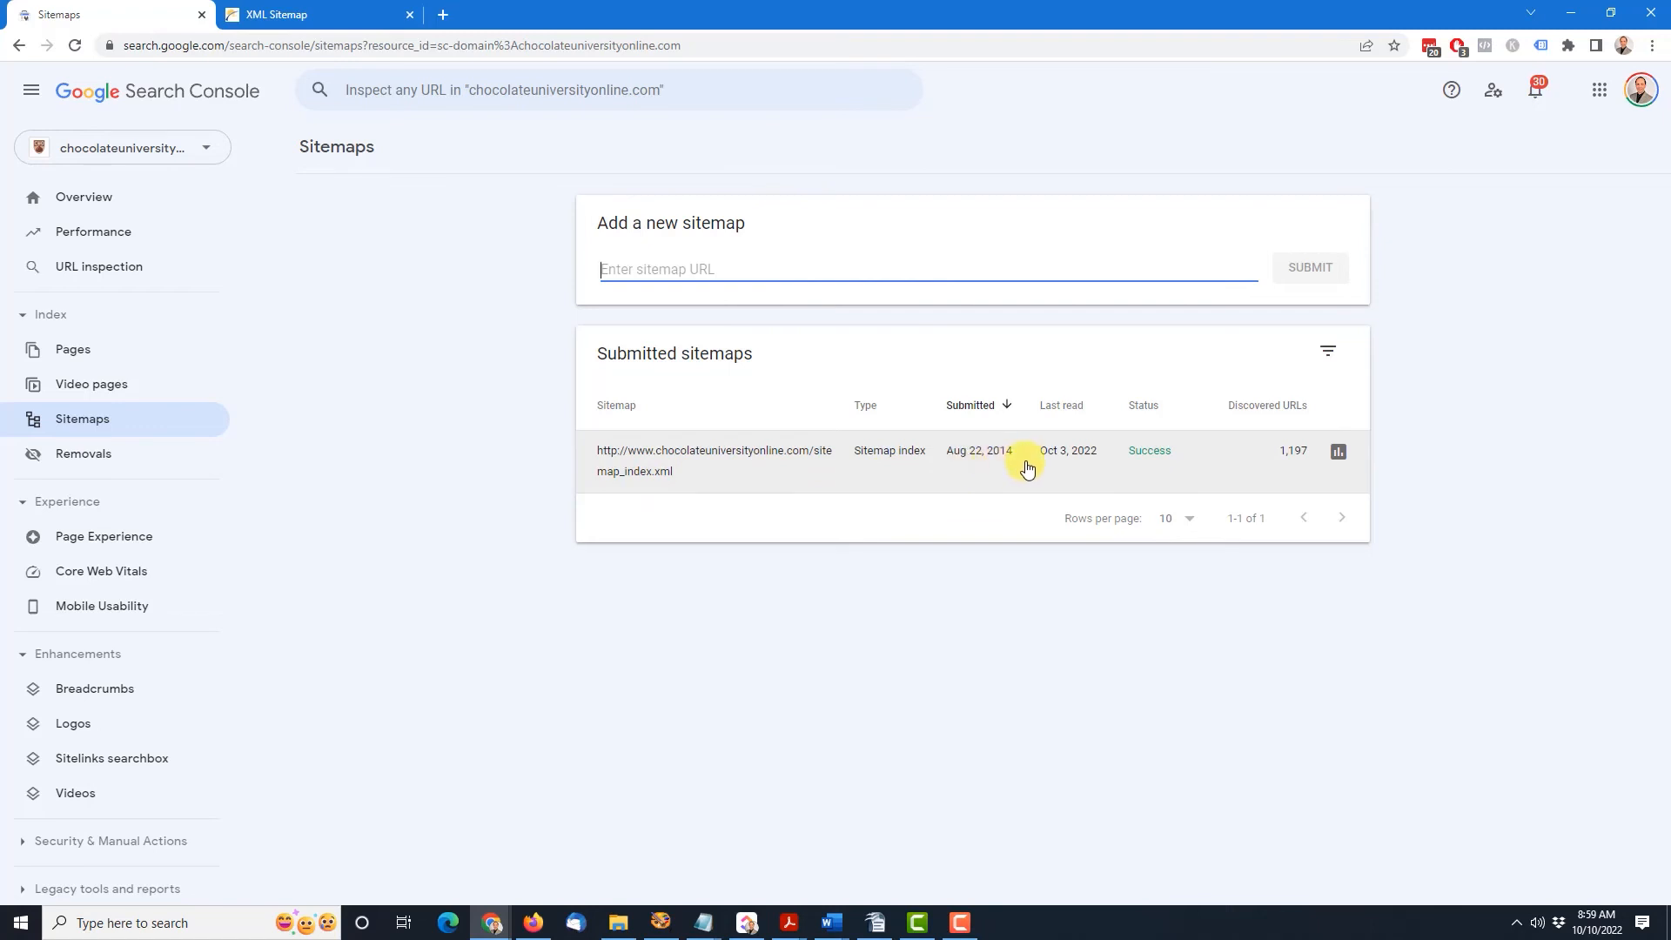
pyautogui.moveTo(1087, 459)
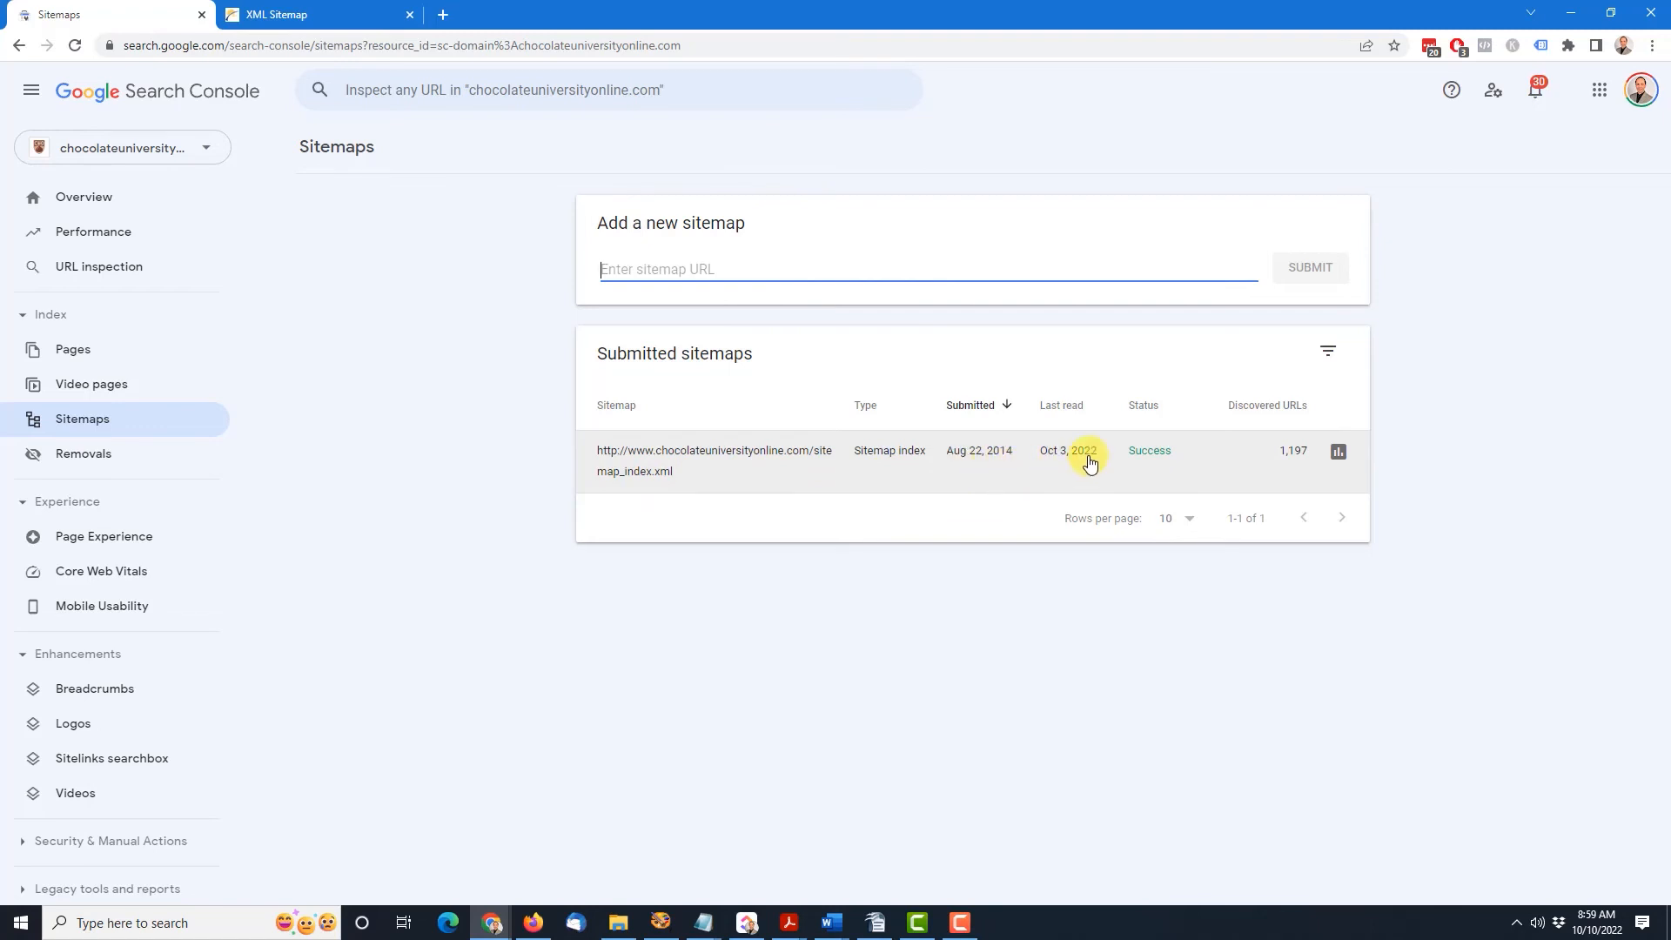
pyautogui.moveTo(1282, 472)
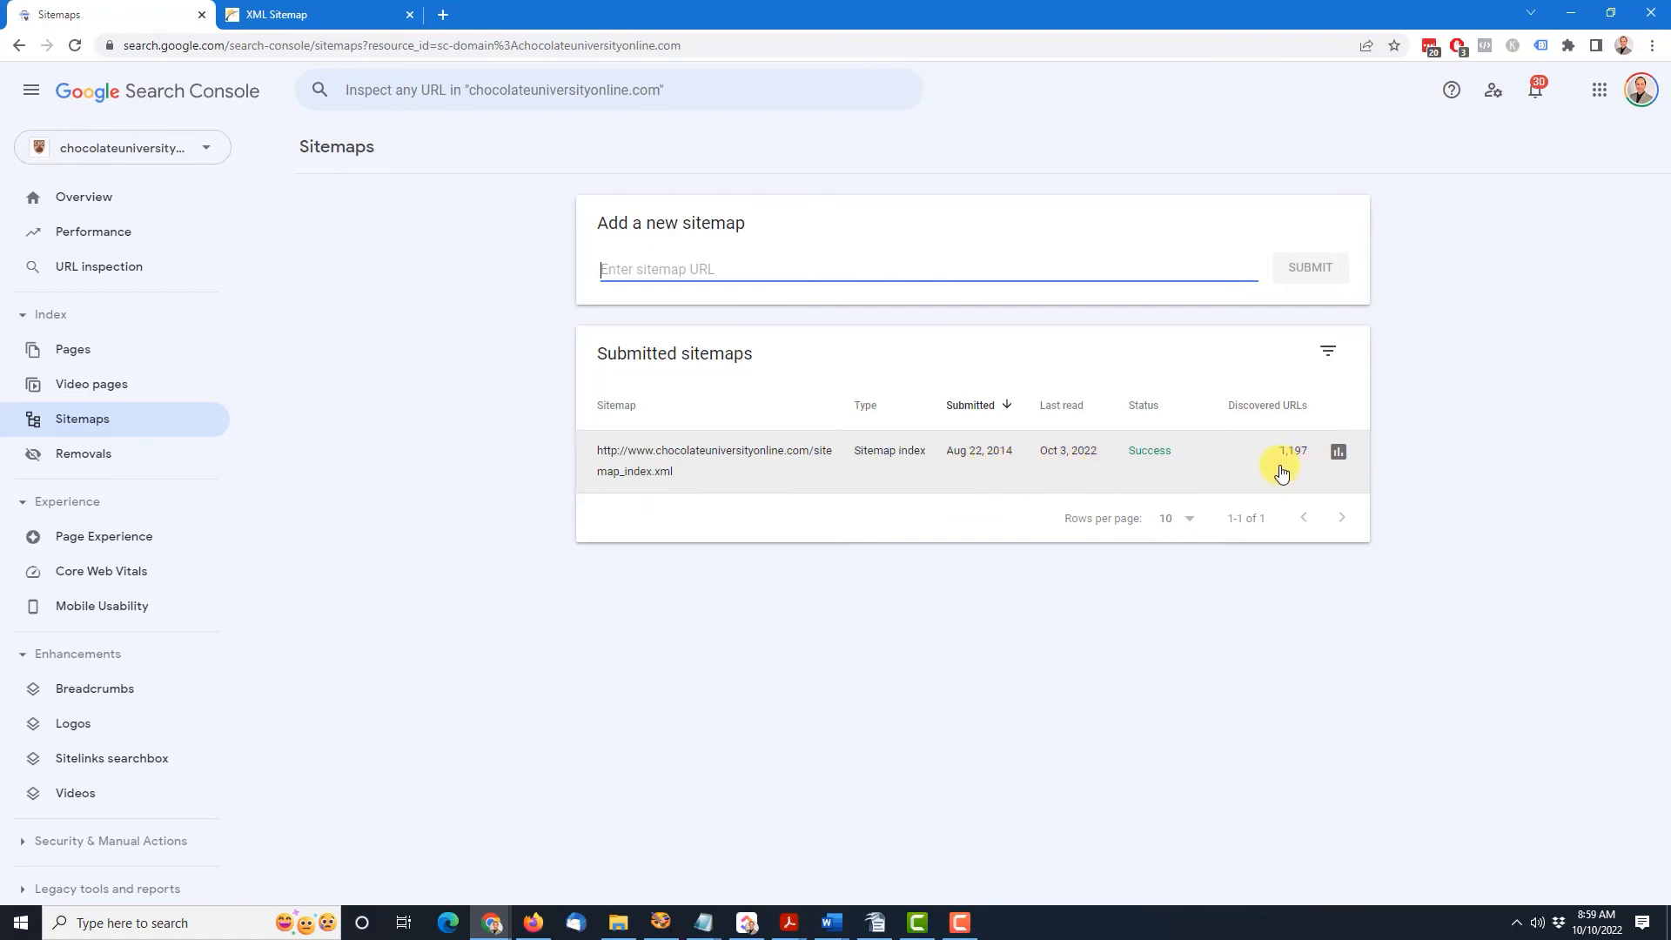
pyautogui.moveTo(1305, 475)
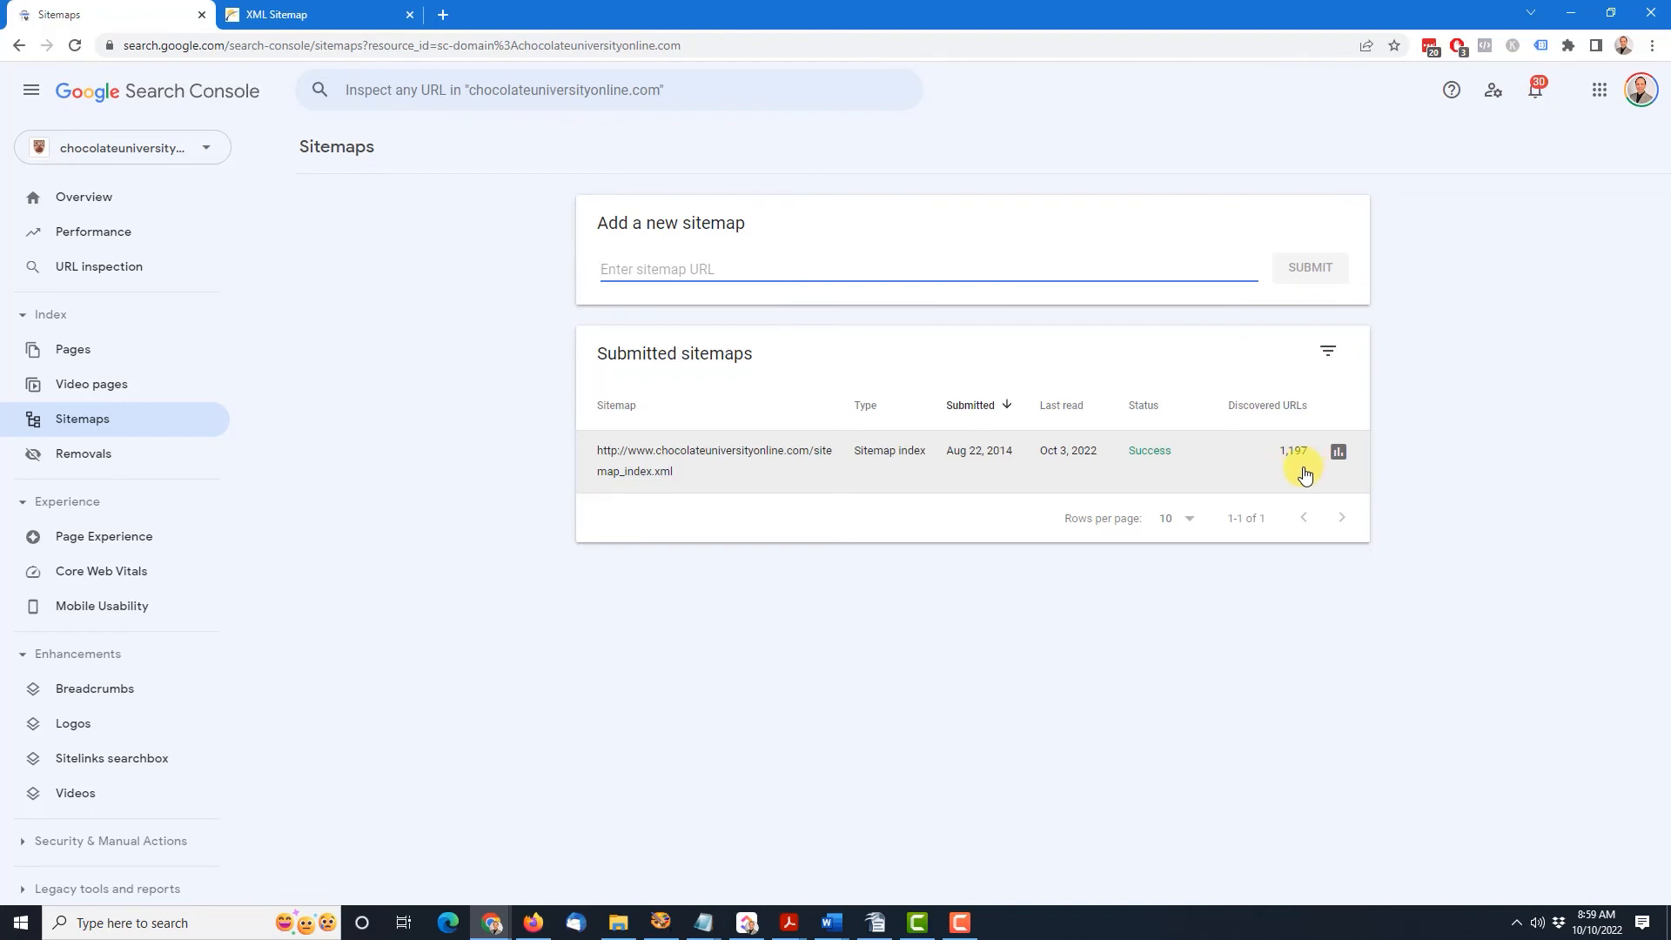